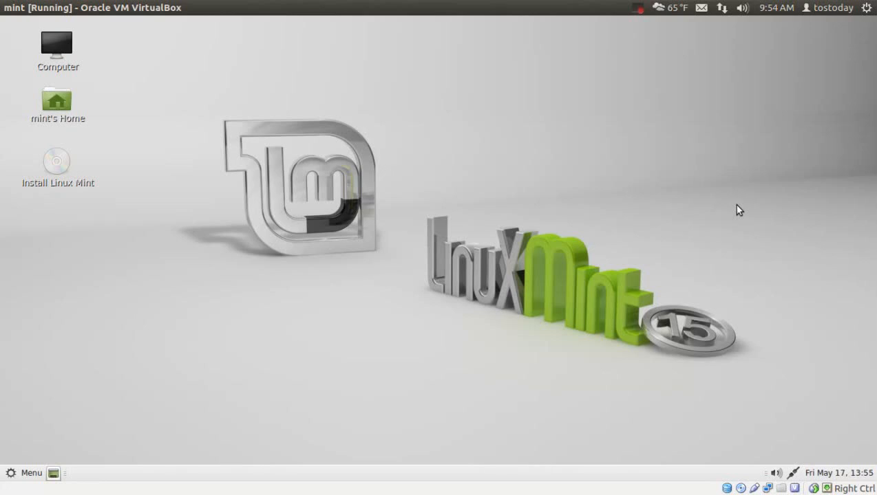
mouse_move(489, 128)
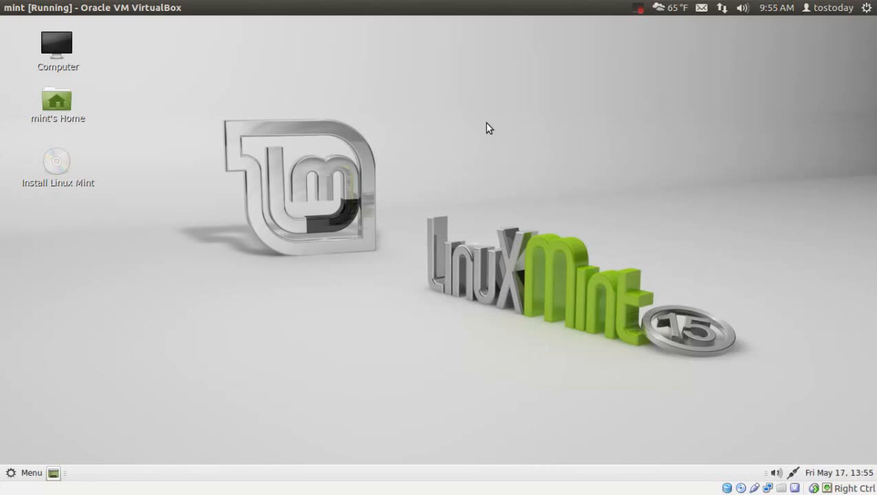
Open Appearance Preferences from the desktop menu and show the Theme tab
right_click(488, 127)
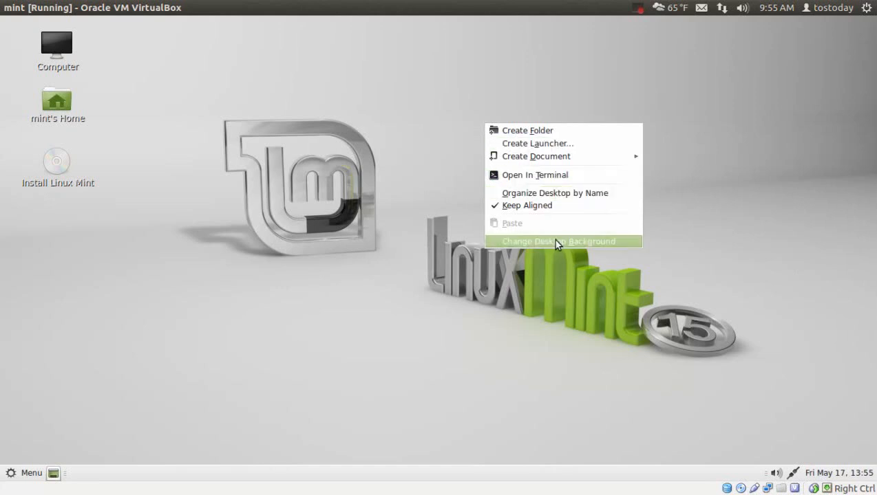
left_click(560, 241)
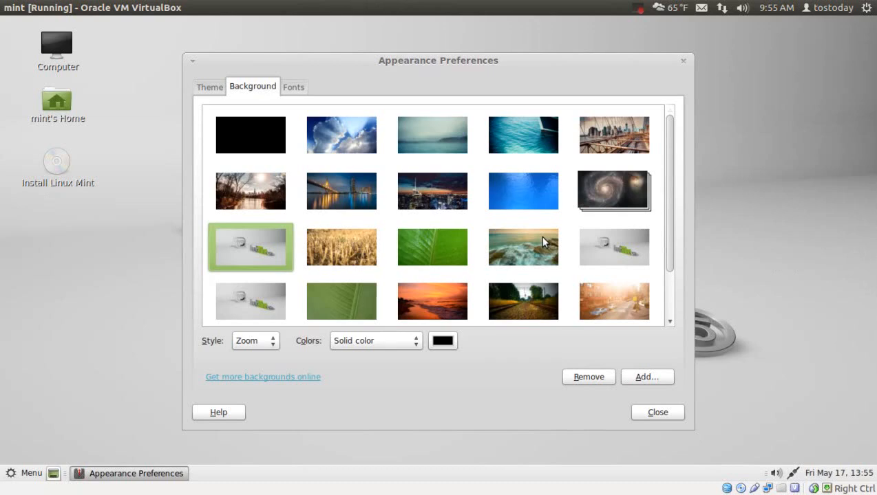
scroll("down", 3)
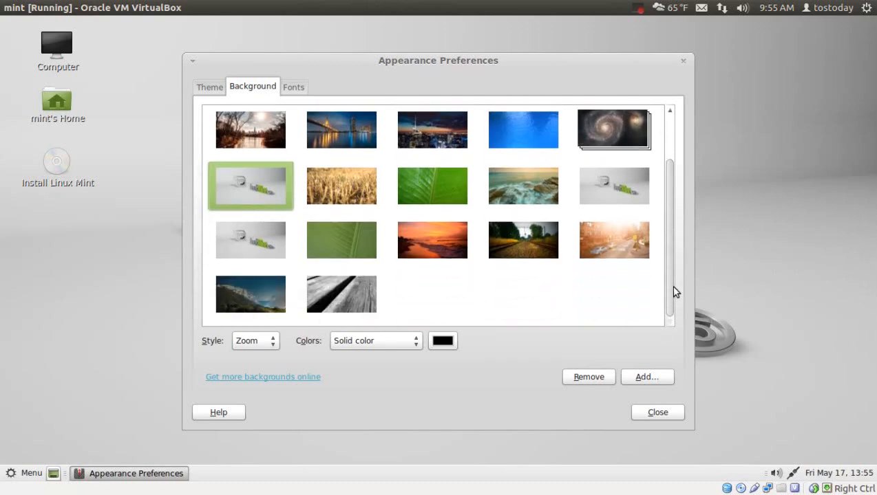
left_click(209, 87)
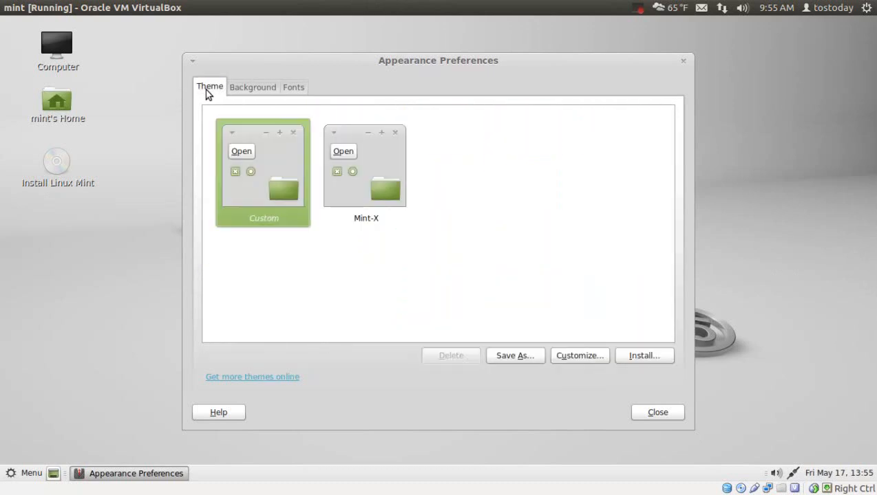
mouse_move(387, 247)
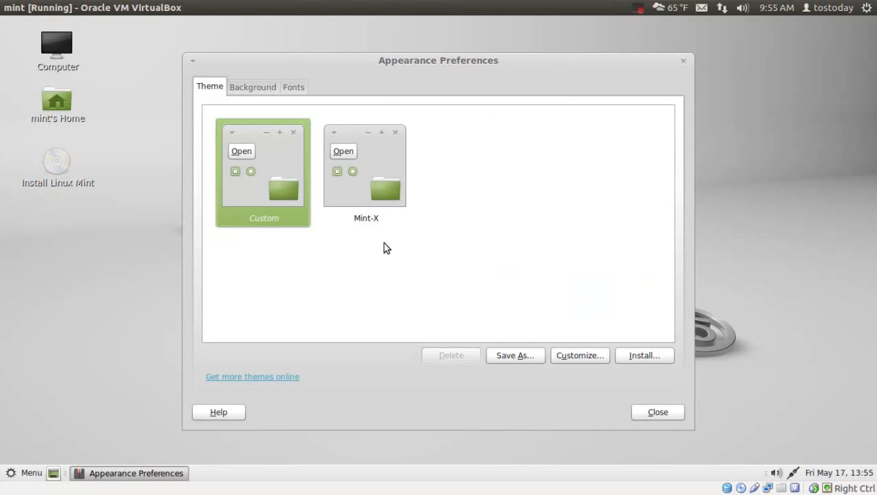
mouse_move(286, 374)
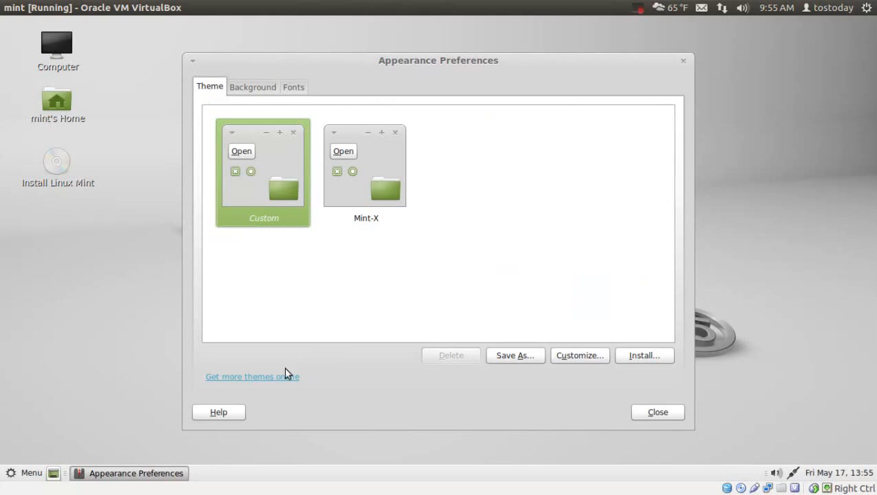
View the online gallery of more themes in Firefox, then close it
left_click(252, 376)
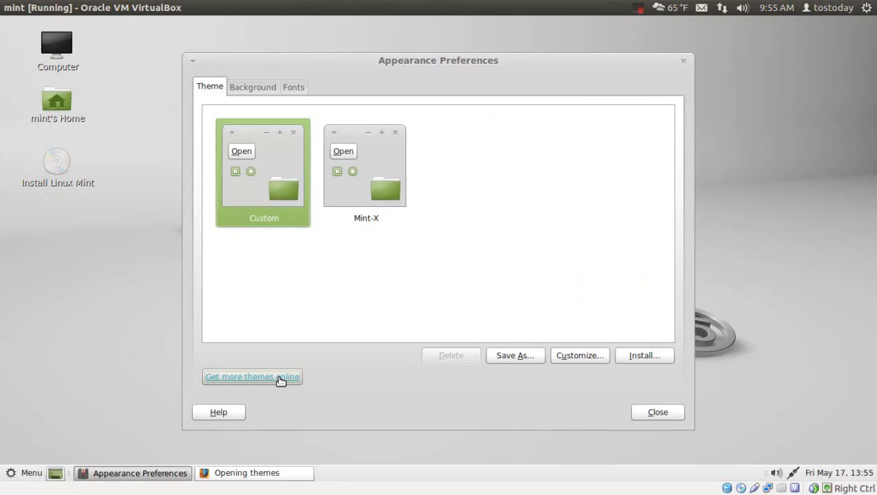
left_click(251, 376)
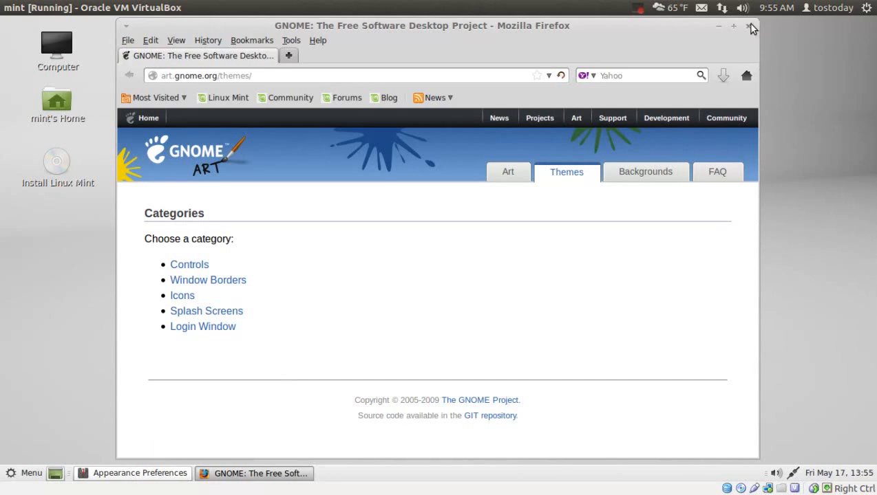
left_click(132, 474)
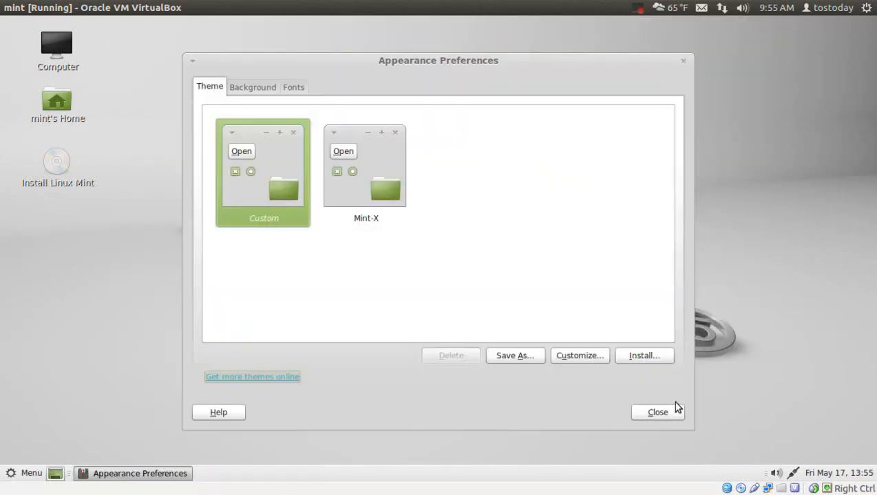
Close Appearance Preferences and open the bottom panel's Add to Panel dialog
left_click(657, 412)
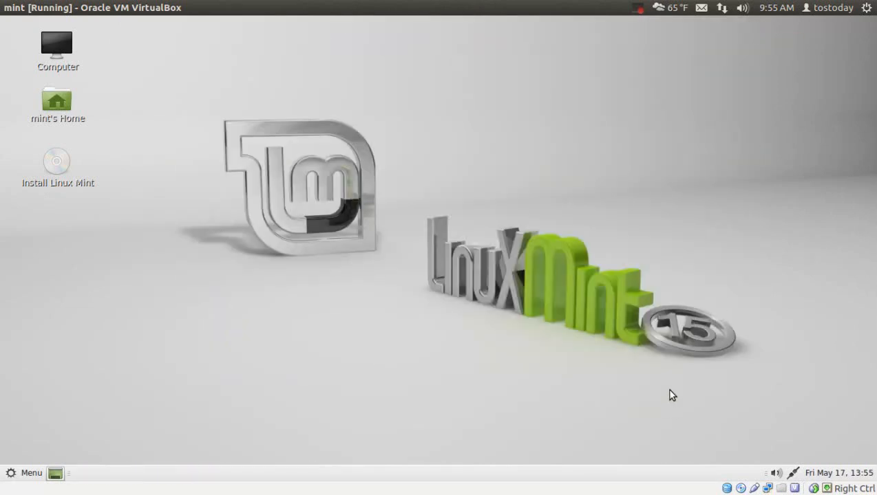
mouse_move(676, 440)
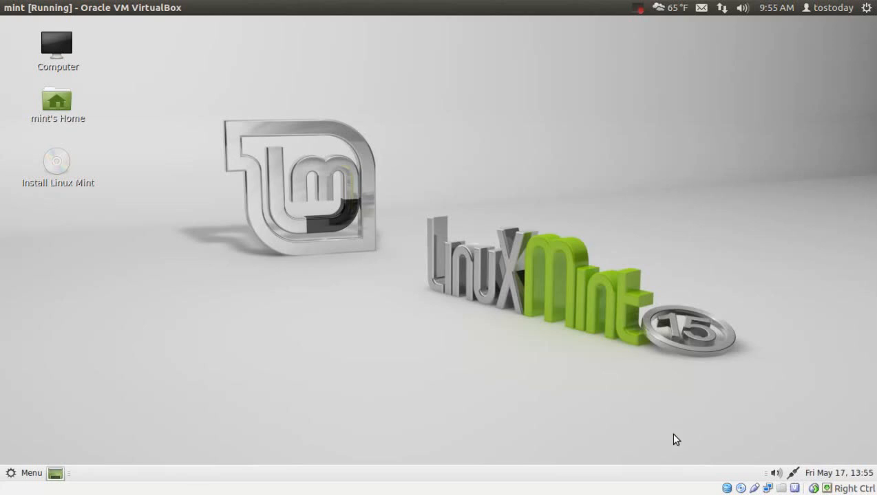
mouse_move(676, 458)
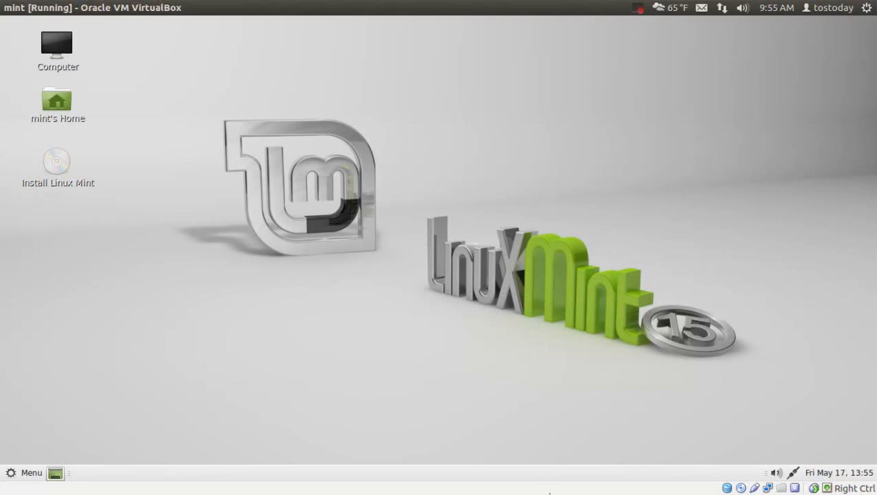
mouse_move(550, 489)
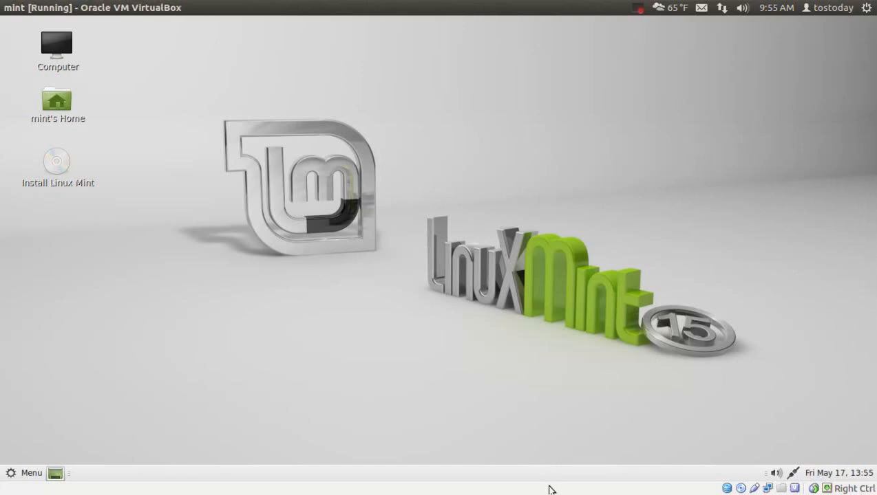
mouse_move(534, 342)
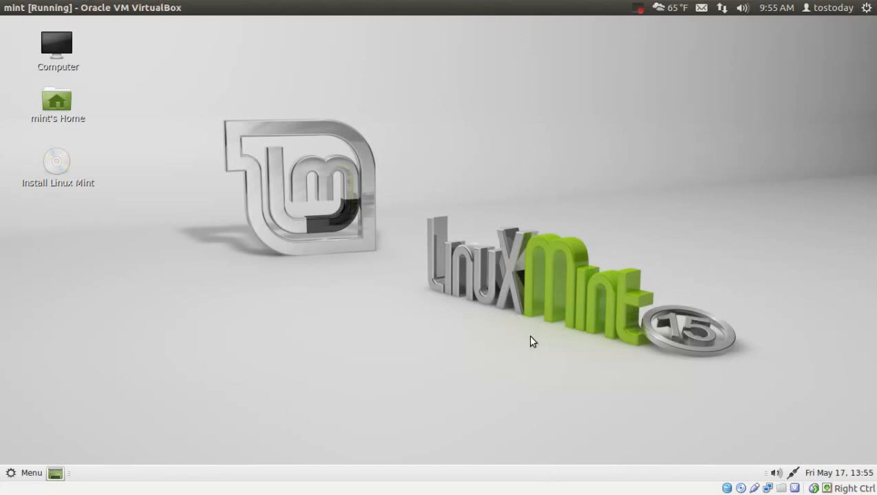
mouse_move(410, 489)
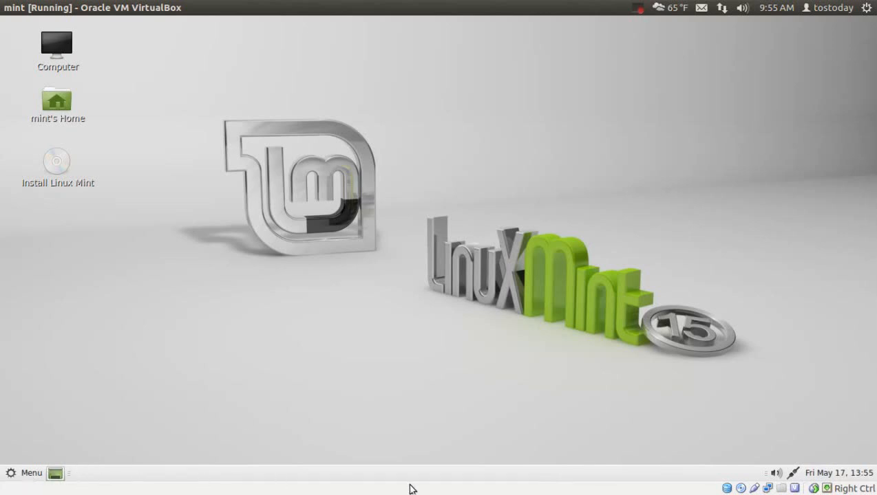
mouse_move(593, 478)
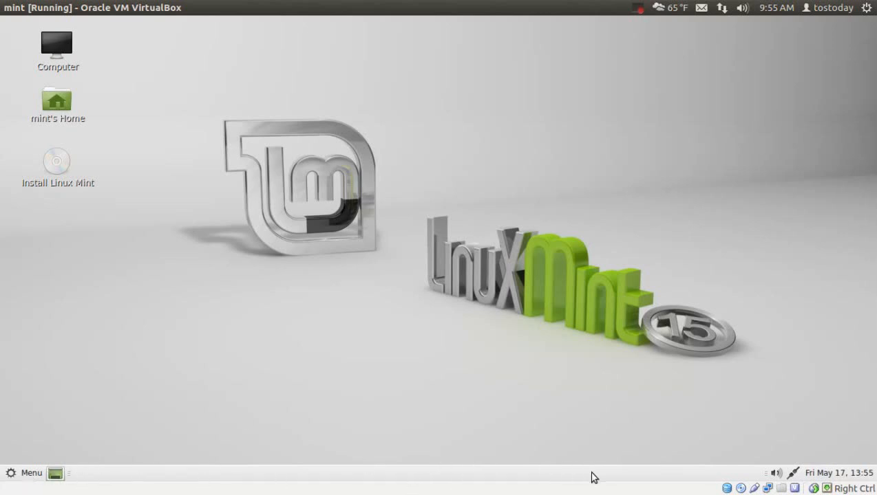
right_click(593, 475)
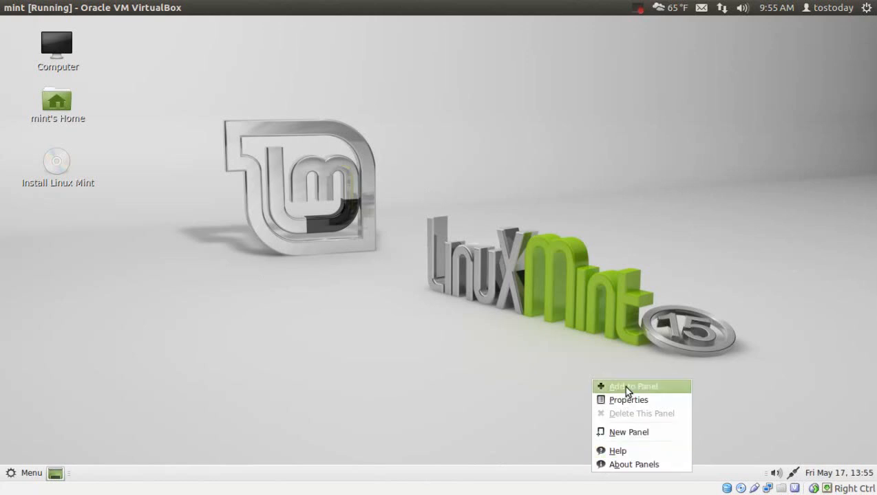
left_click(632, 386)
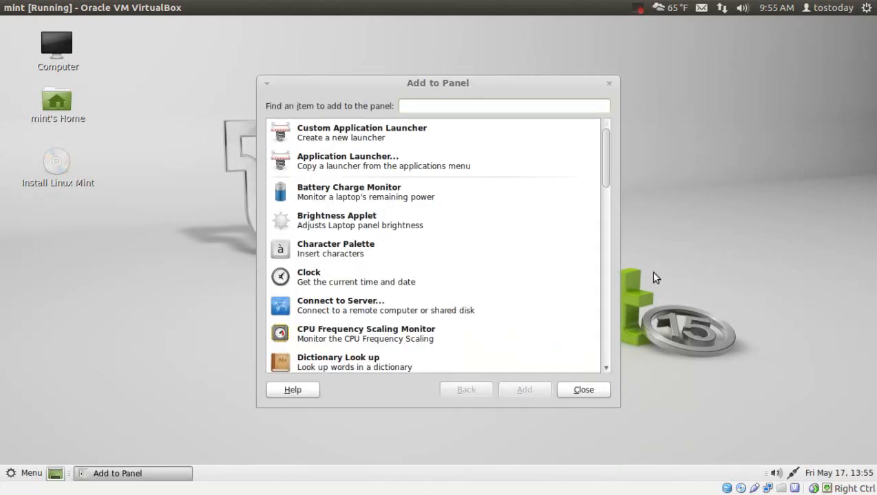
left_click(504, 106)
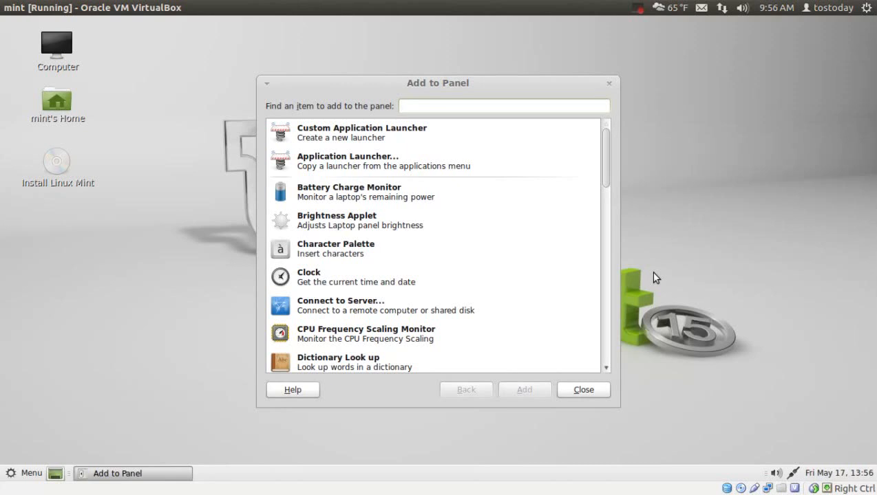
left_click(503, 106)
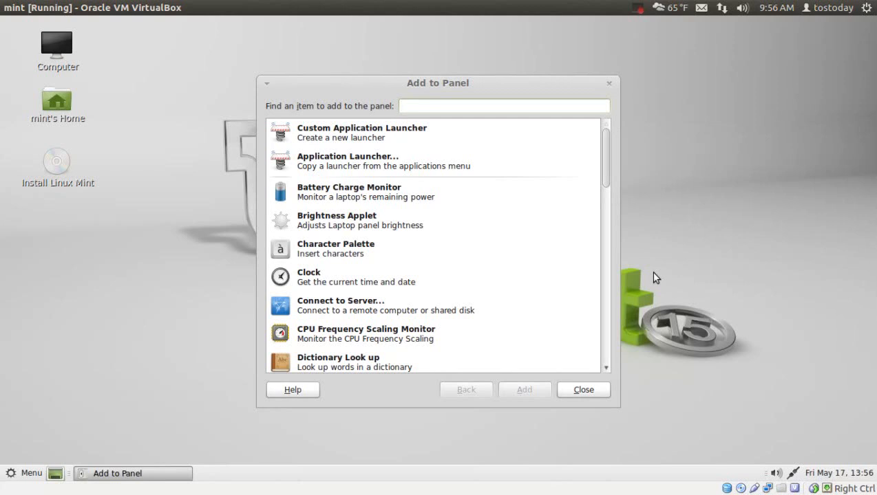
left_click(503, 106)
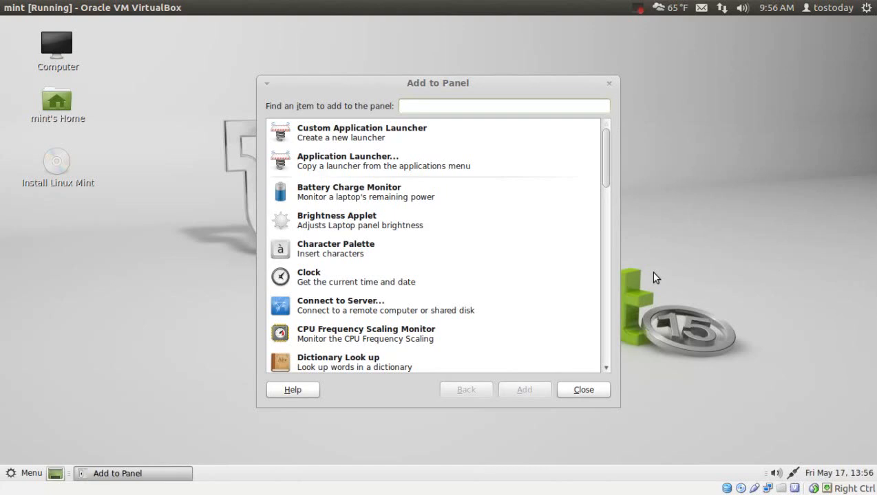
Find the Trash applet in the list and add it to the bottom panel
scroll("down", 3)
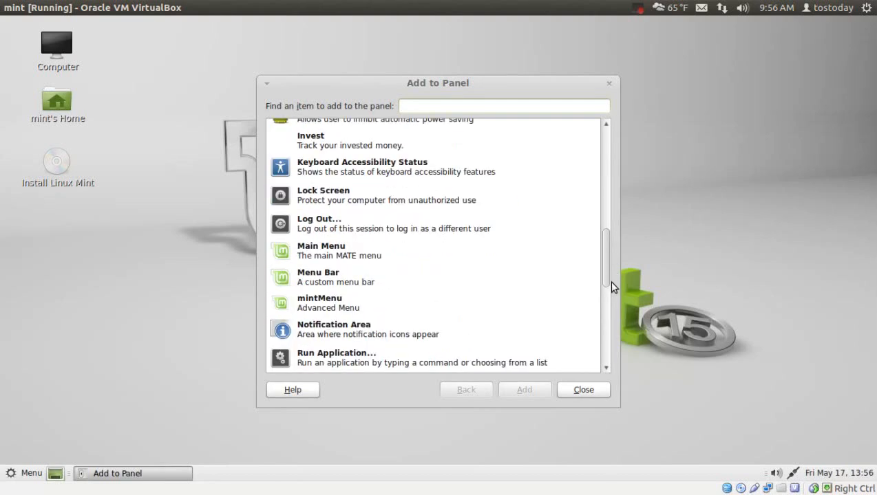
scroll("down", 3)
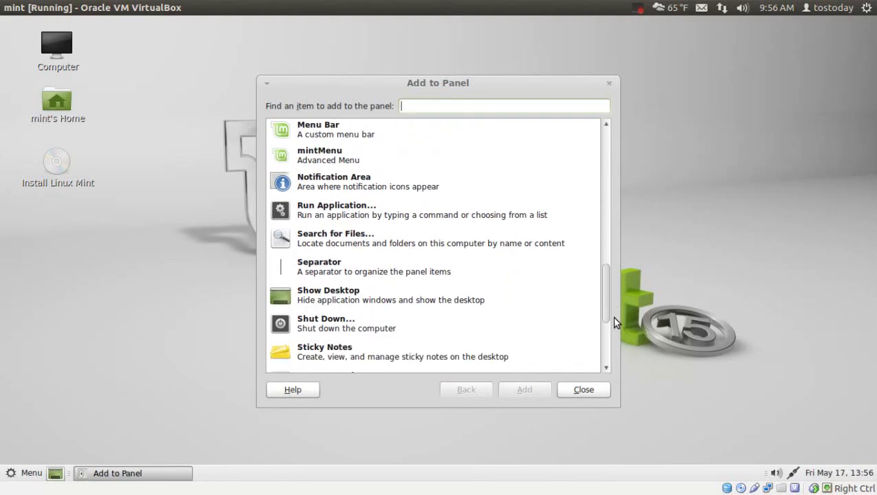
scroll("down", 3)
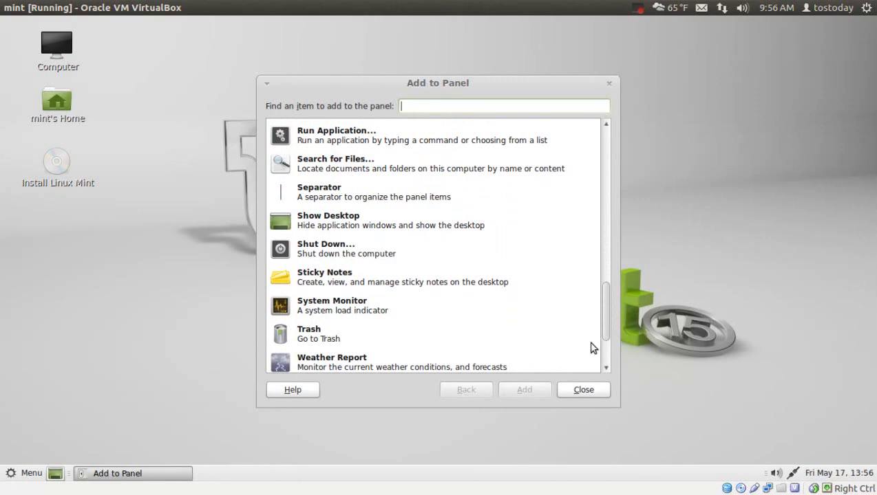
left_click(316, 334)
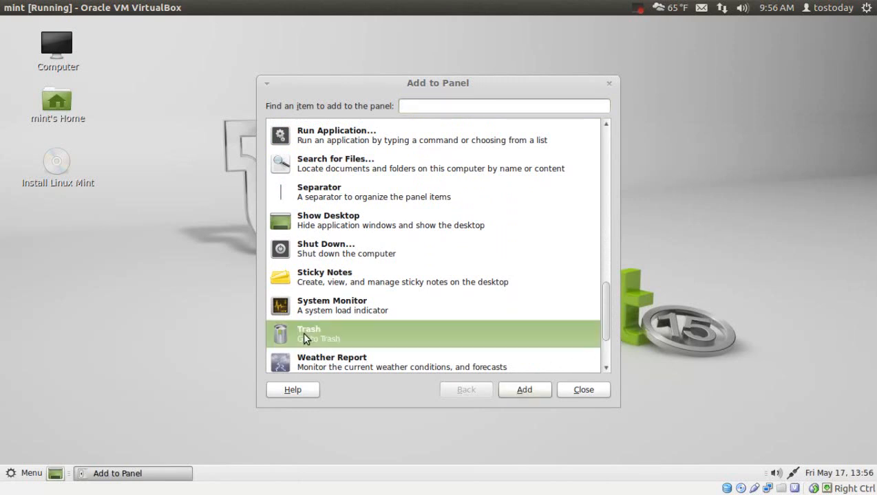
left_click(523, 390)
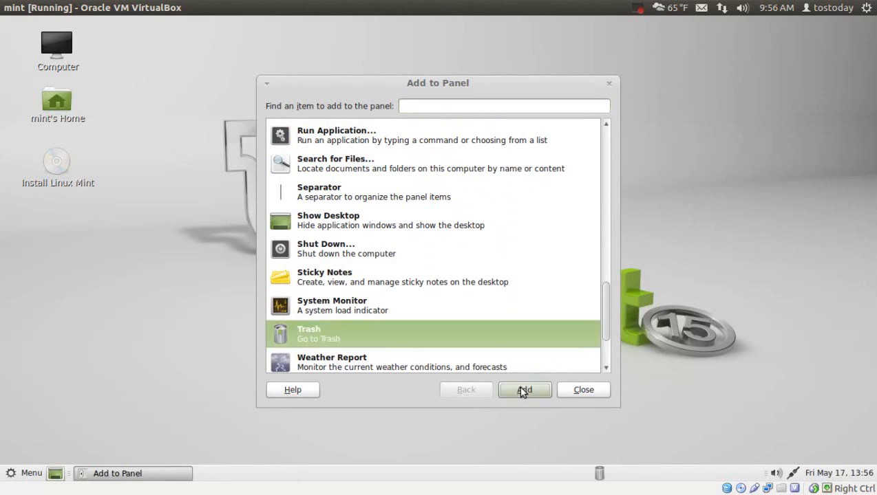
left_click(523, 390)
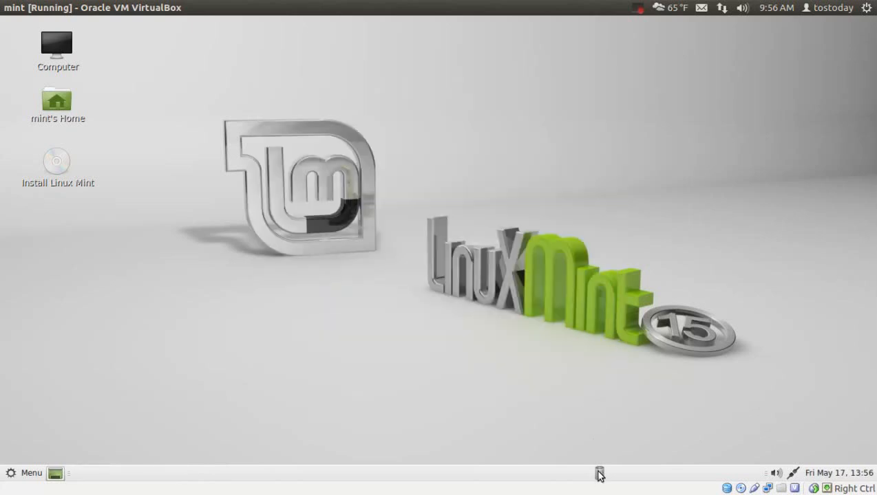
right_click(600, 473)
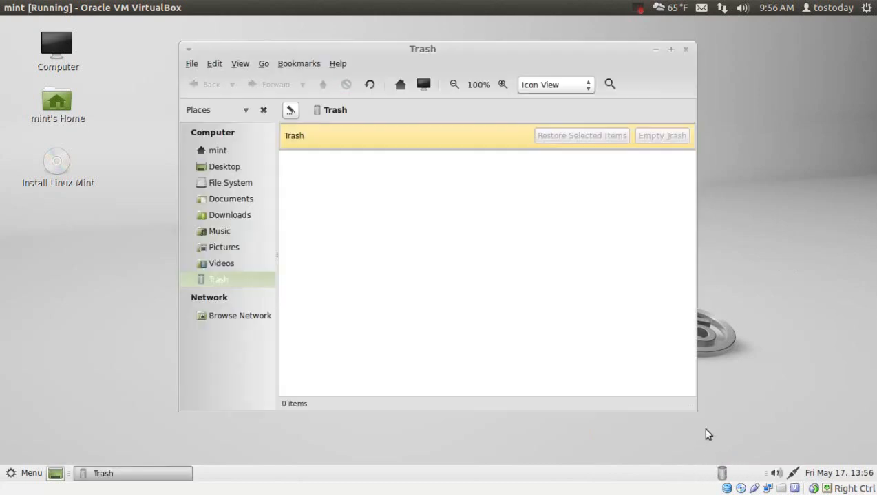
mouse_move(678, 439)
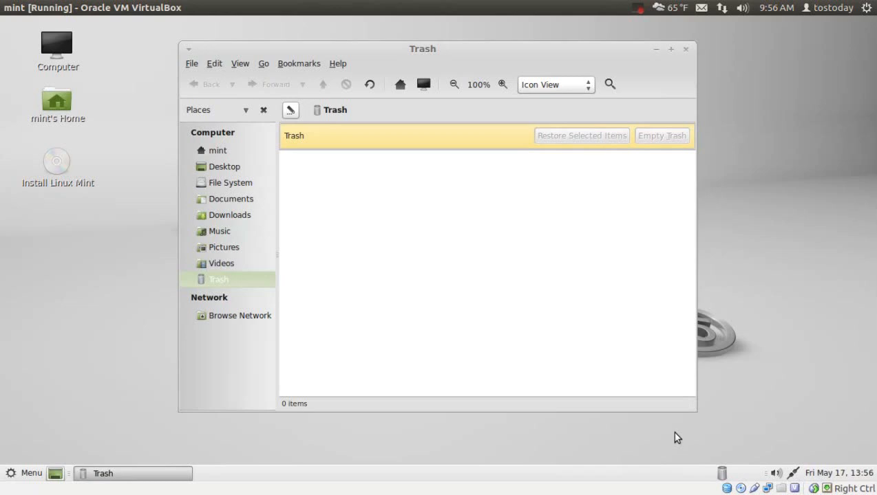
mouse_move(686, 53)
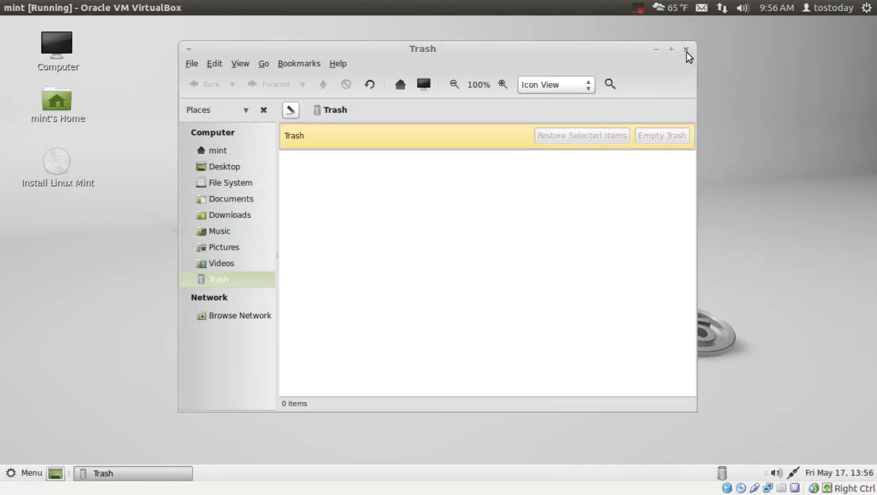
left_click(686, 50)
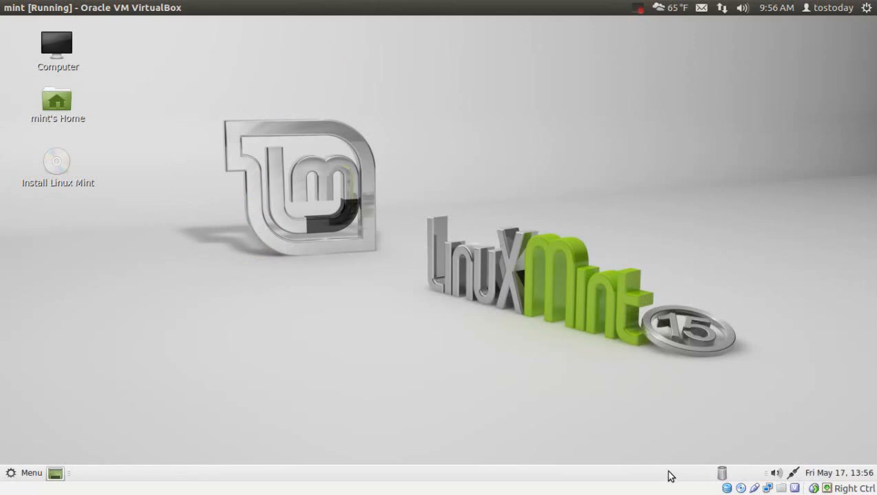
Set the panel's orientation to Top in Panel Properties and close the window
right_click(671, 473)
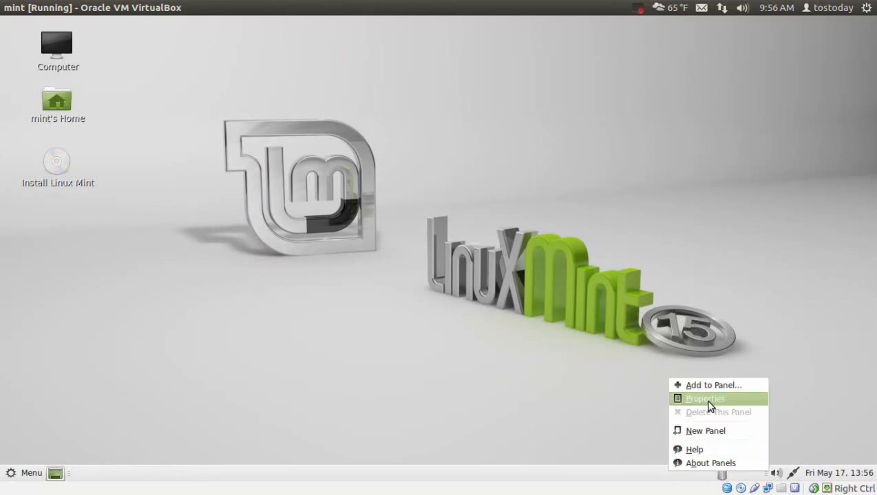
left_click(705, 399)
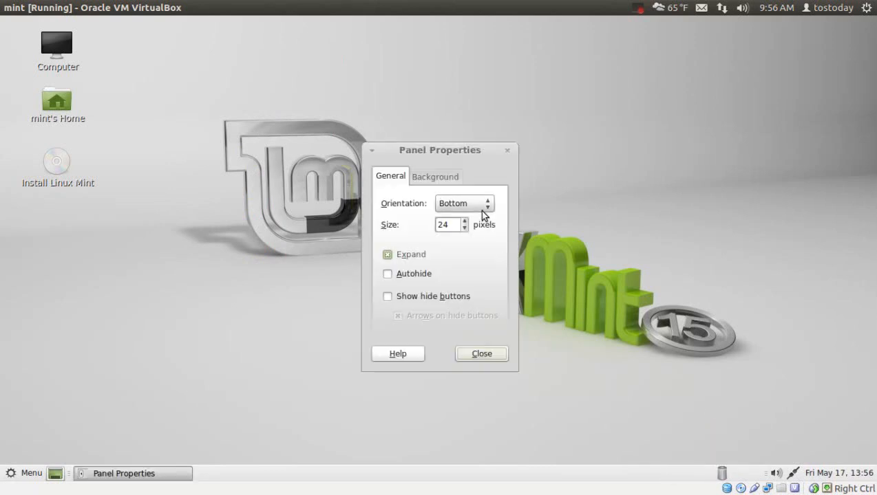
left_click(461, 203)
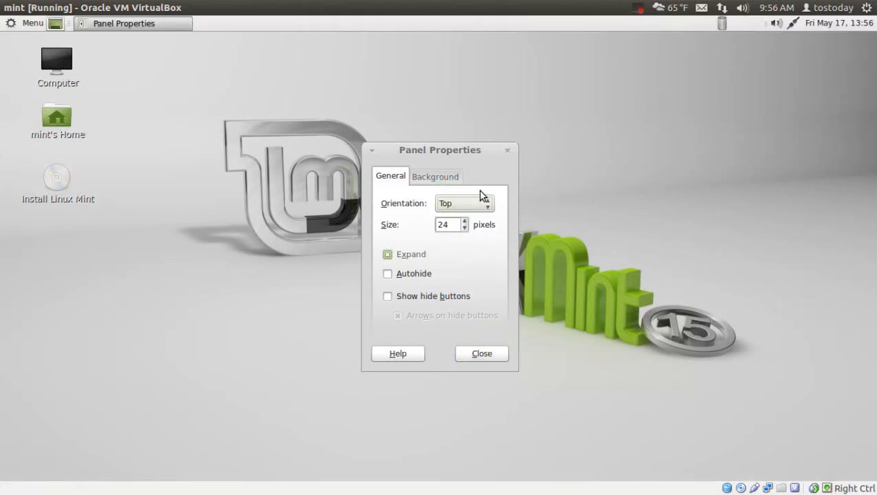
left_click(481, 353)
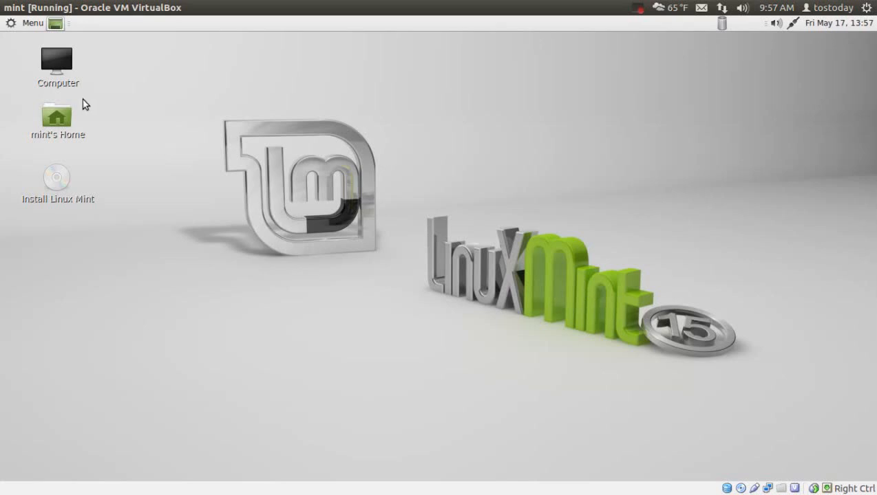
double_click(56, 62)
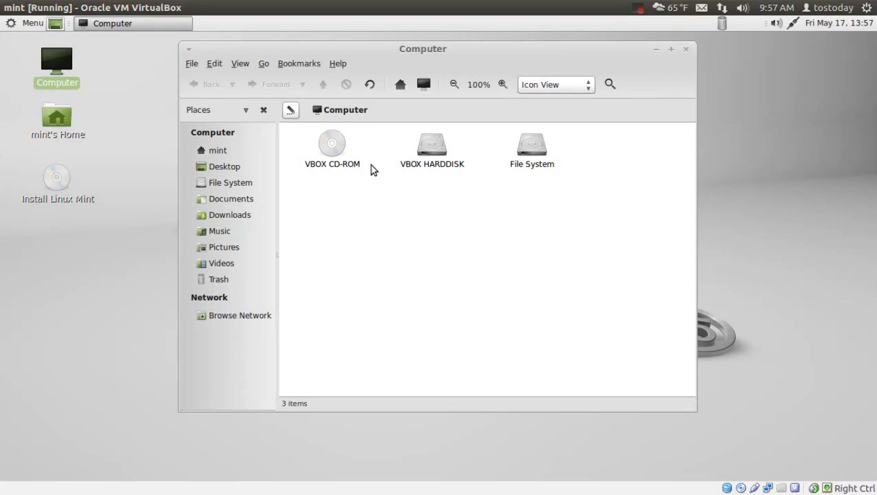
left_click(337, 64)
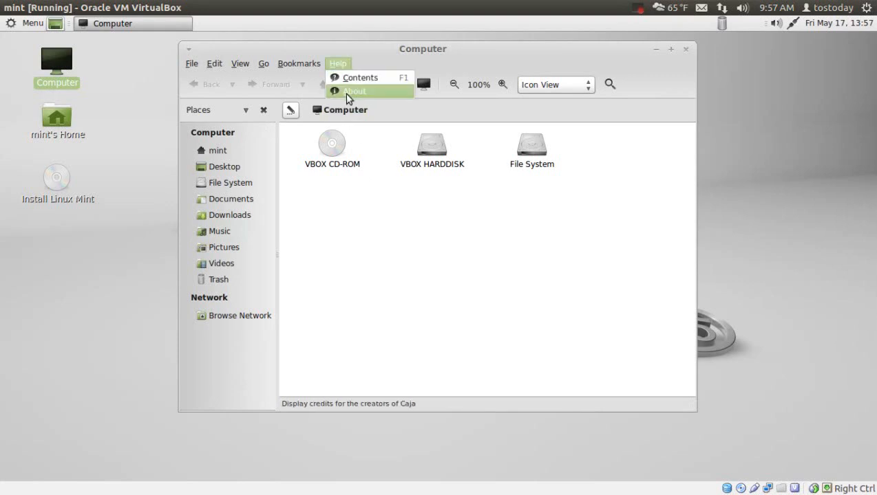
left_click(355, 90)
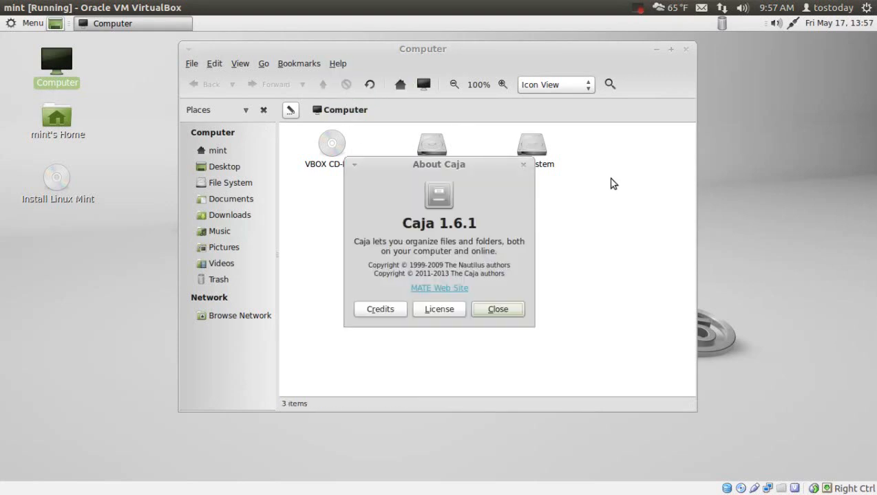
mouse_move(549, 207)
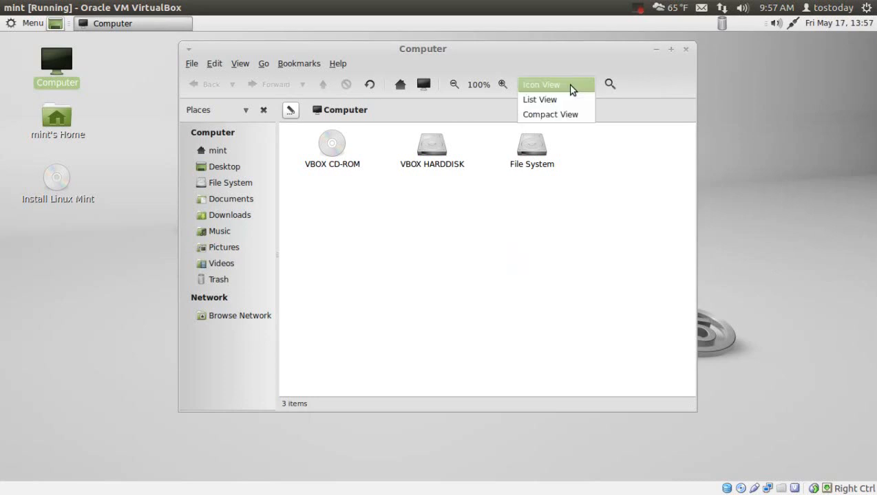
left_click(539, 99)
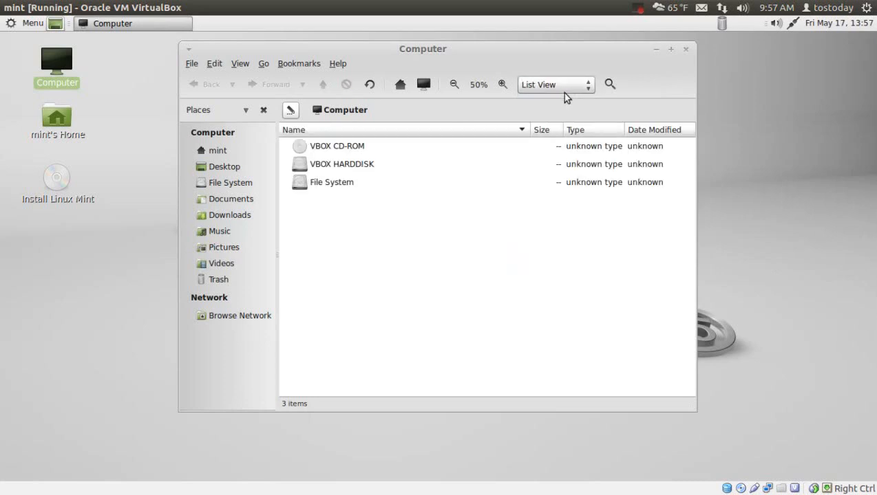
left_click(554, 84)
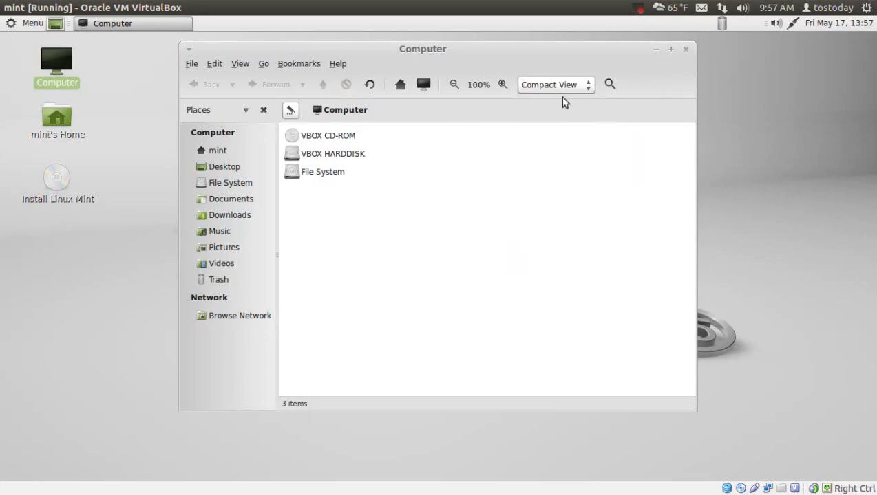
mouse_move(511, 100)
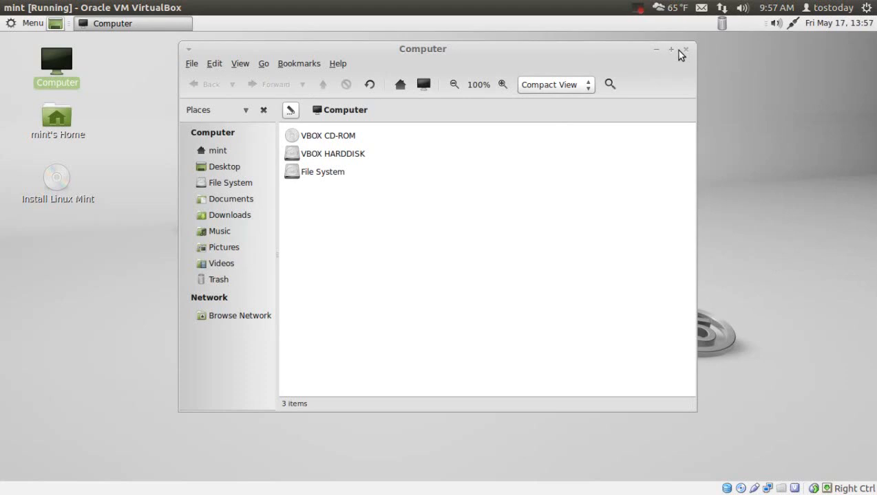
mouse_move(686, 53)
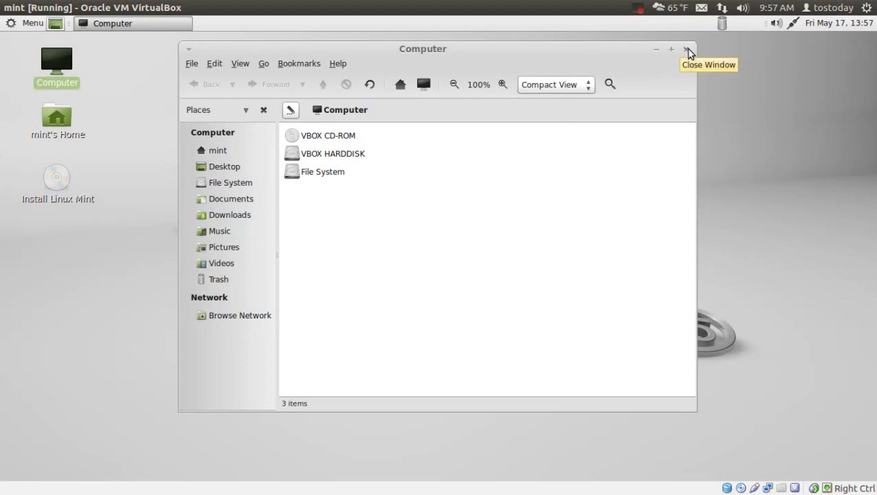
left_click(687, 53)
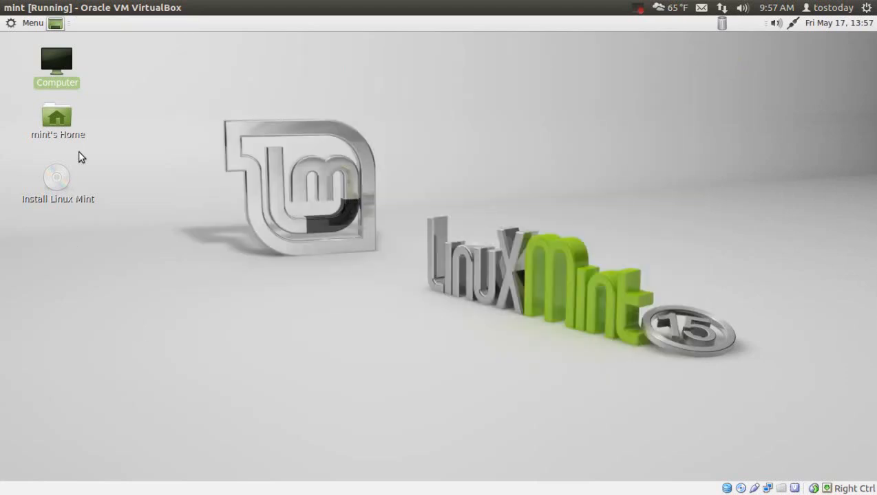
double_click(57, 117)
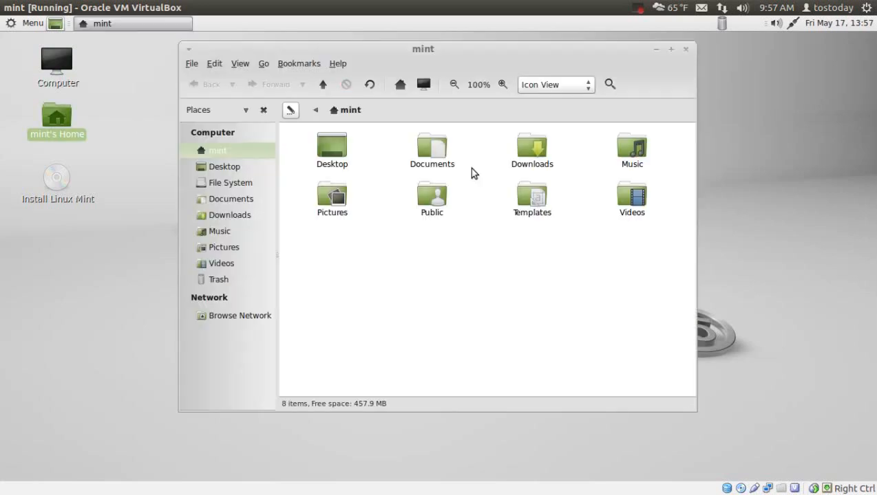
mouse_move(671, 114)
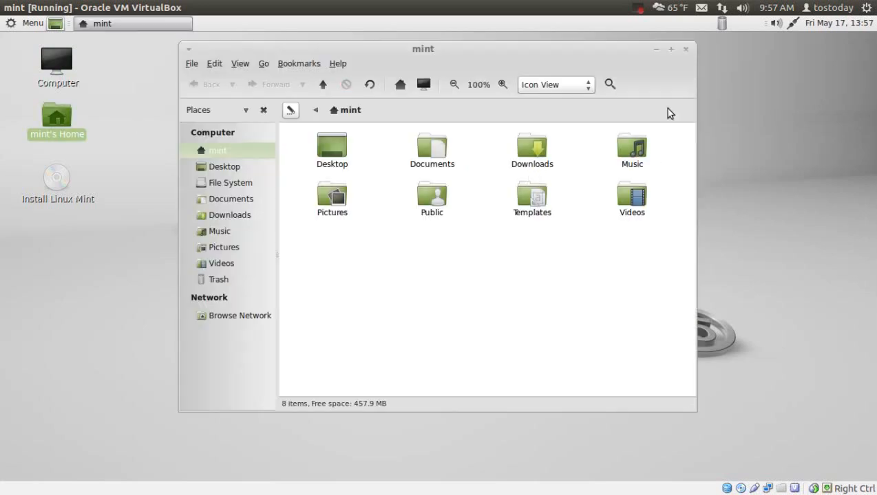
mouse_move(686, 51)
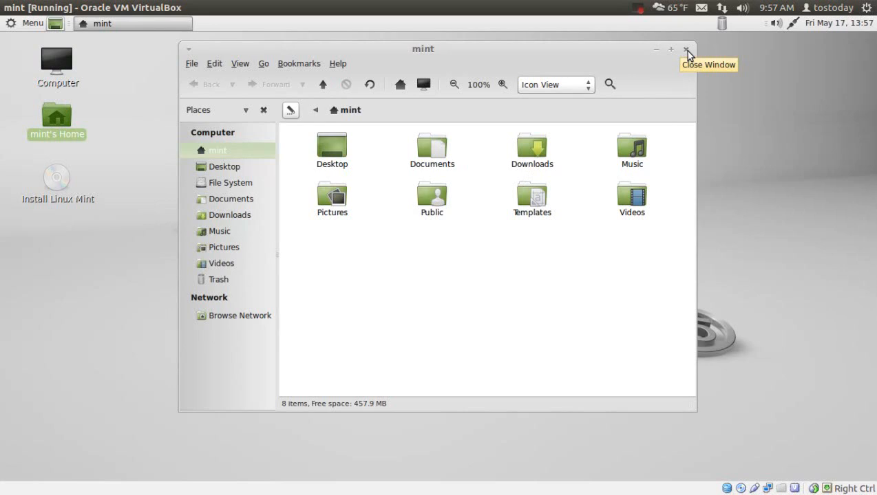
left_click(686, 53)
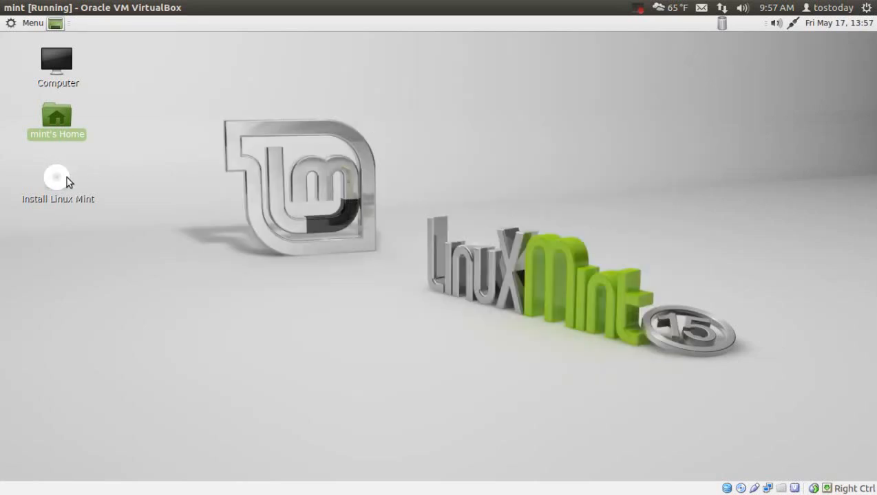
double_click(57, 177)
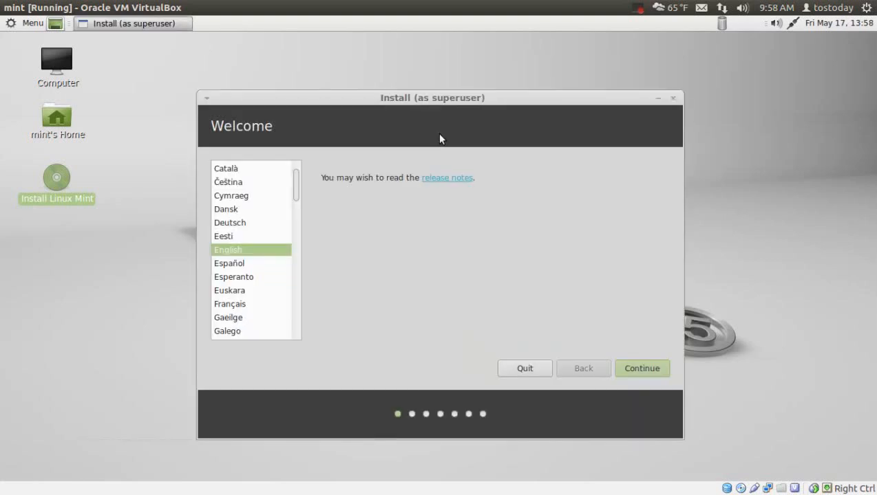
mouse_move(566, 175)
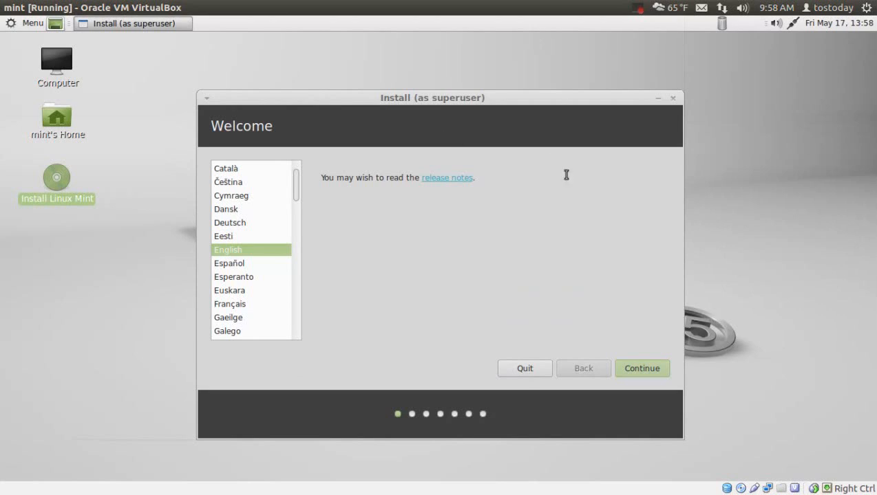
left_click(524, 368)
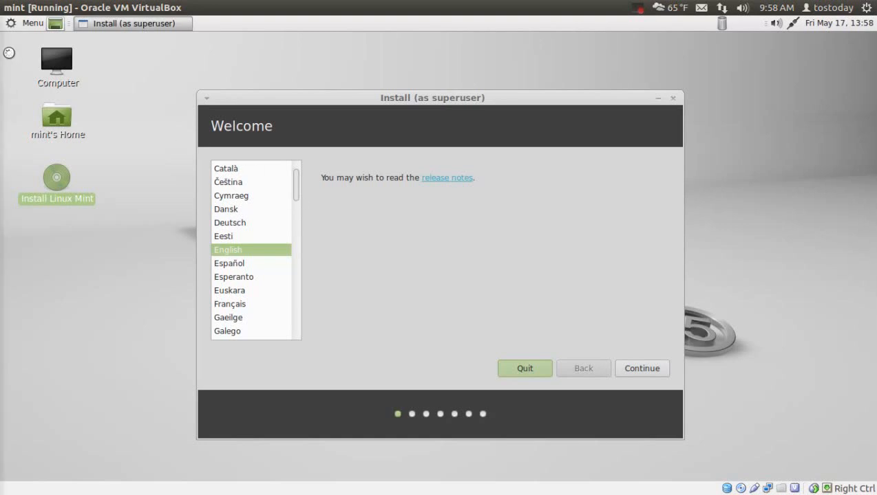
left_click(26, 23)
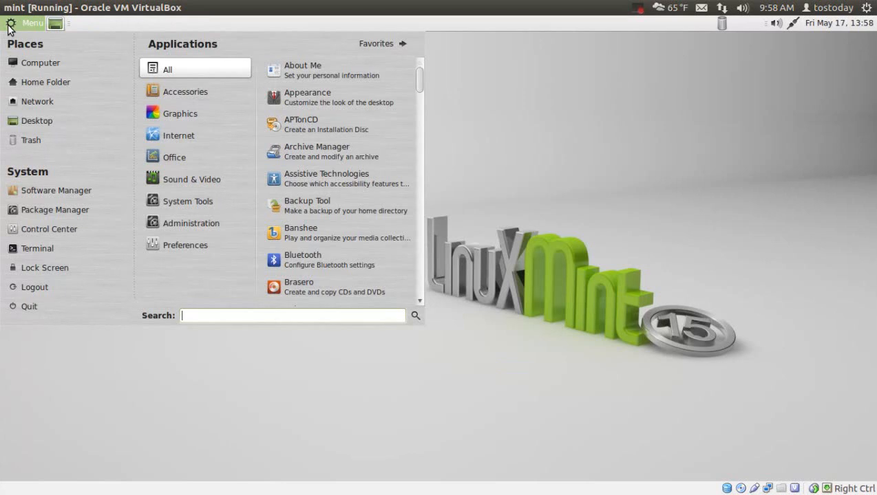
List all applications in the Mint menu, filter LibreOffice apps with 'li', then clear the search
left_click(293, 315)
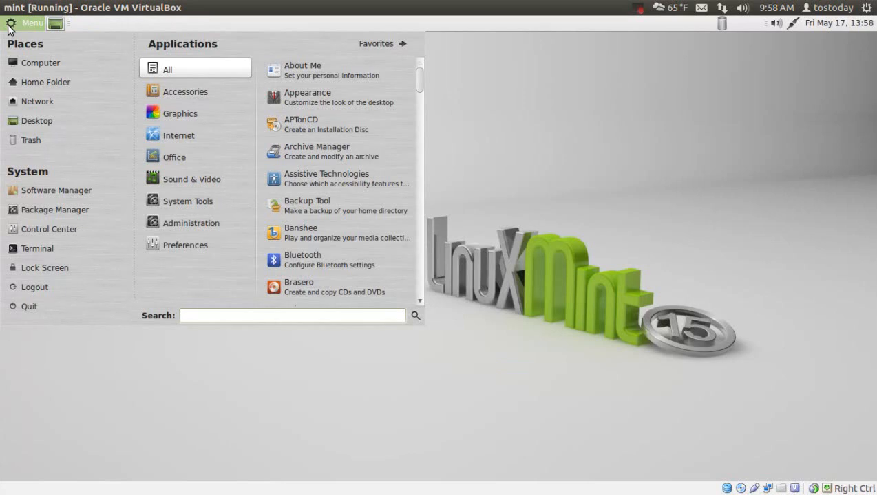
left_click(293, 315)
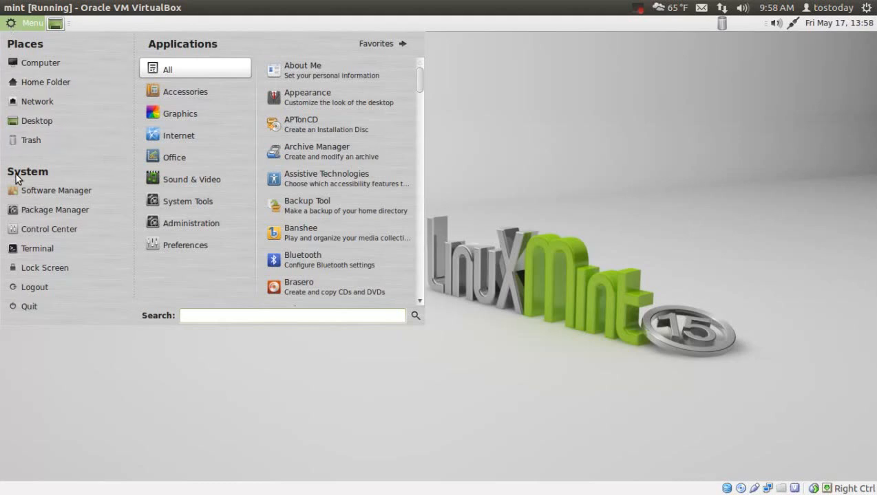
mouse_move(388, 68)
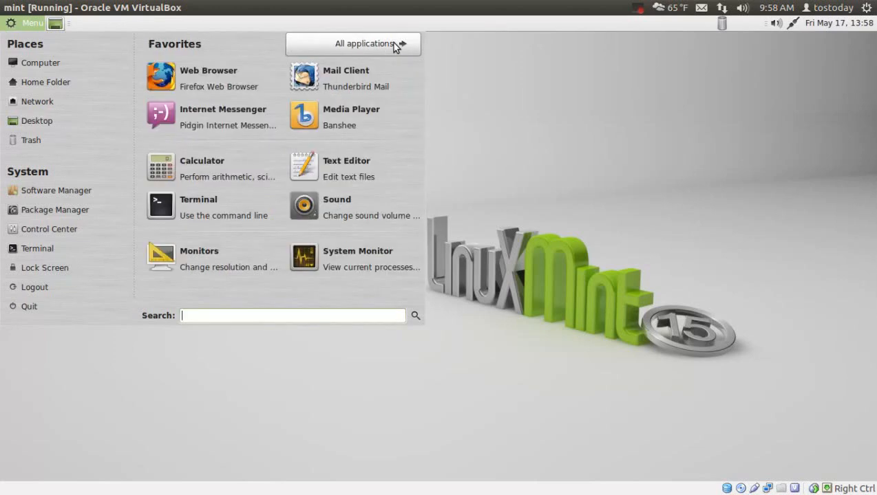
left_click(363, 43)
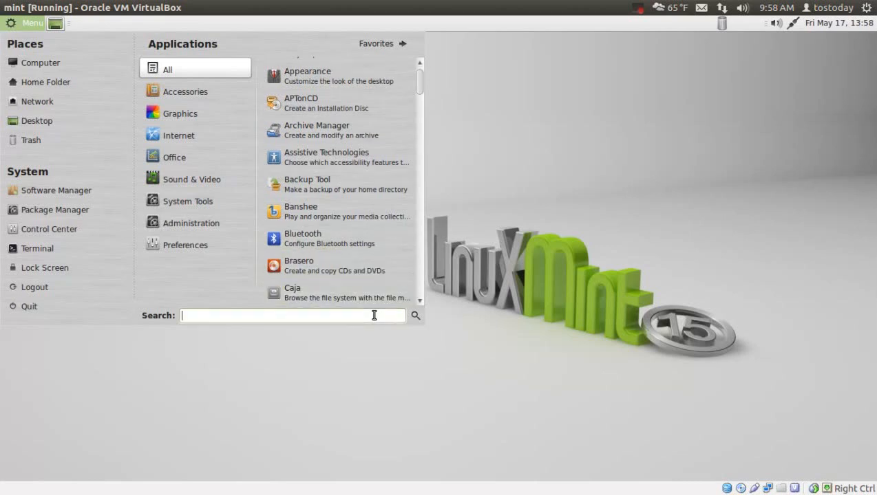
mouse_move(670, 448)
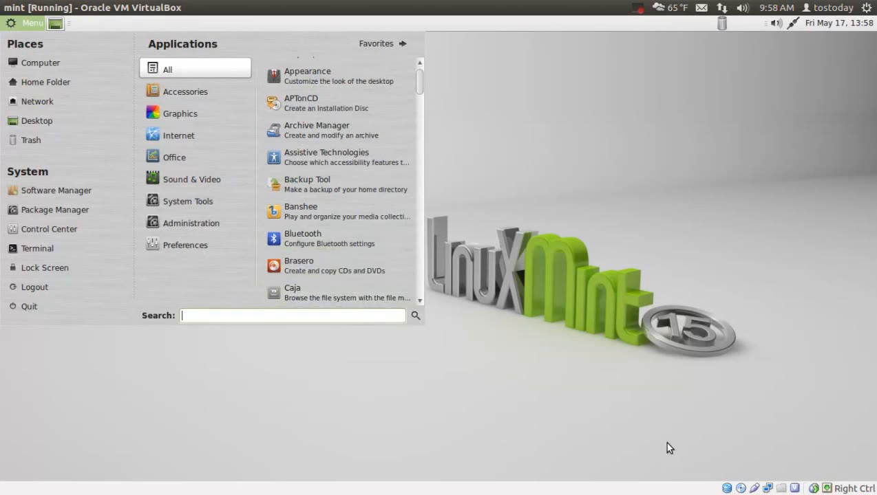
type("lib")
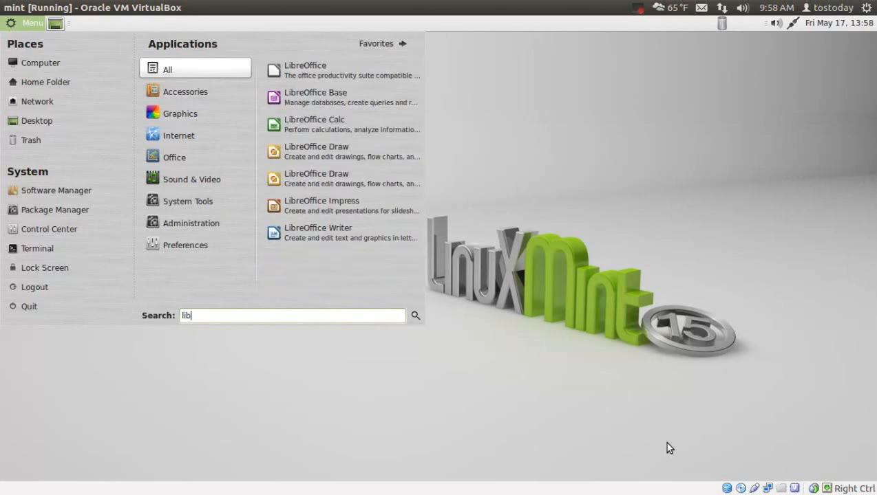
mouse_move(432, 315)
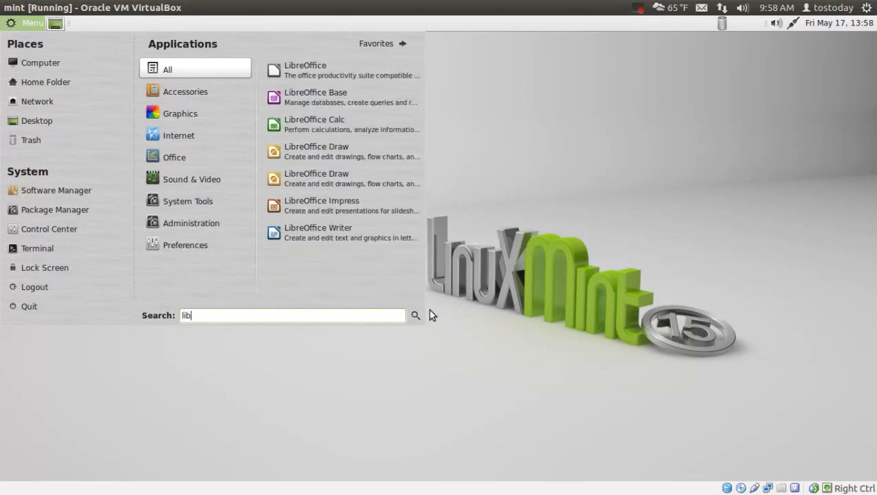
mouse_move(342, 97)
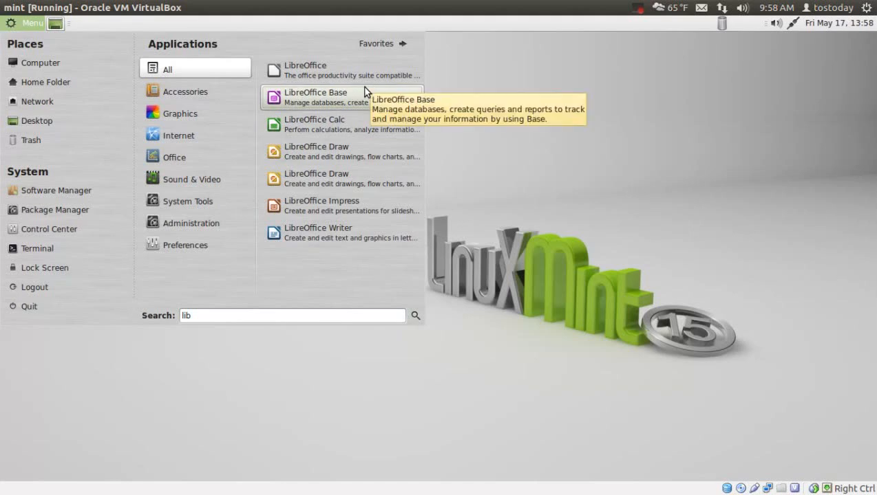
mouse_move(363, 102)
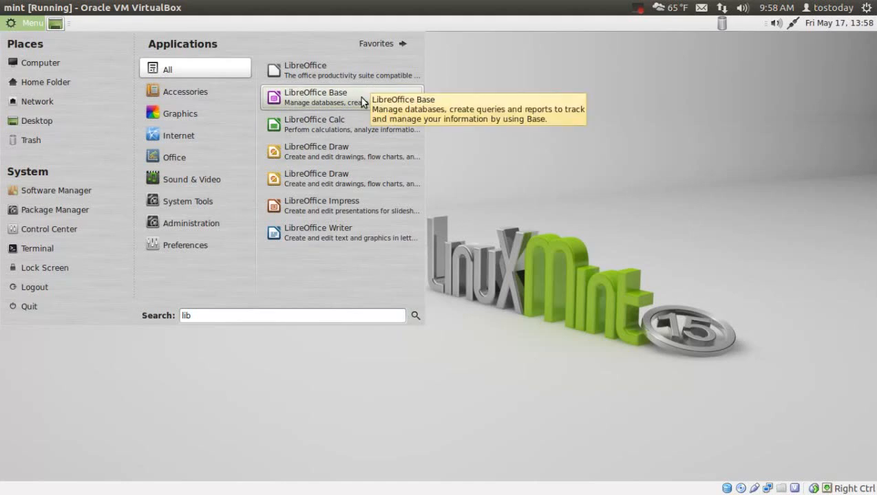
mouse_move(353, 97)
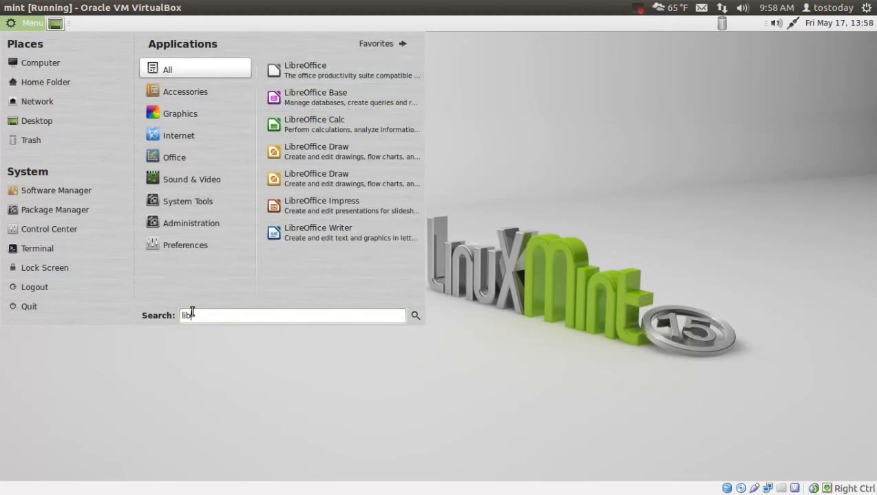
key("BackSpace")
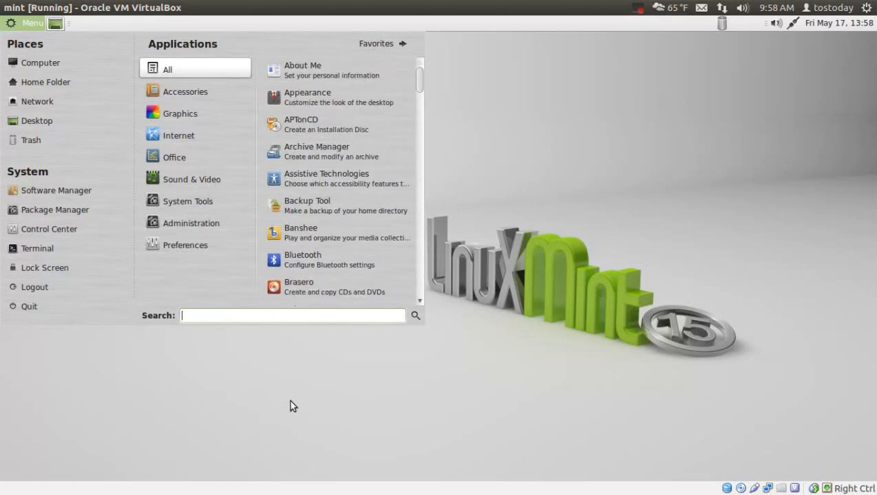
Search the Mint menu for 'vlc' and scroll through the installable package results
type("vlc")
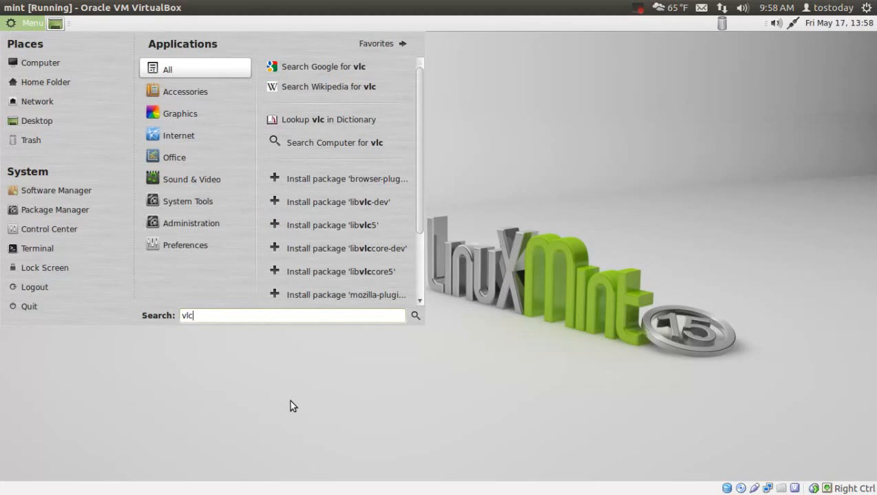
mouse_move(355, 178)
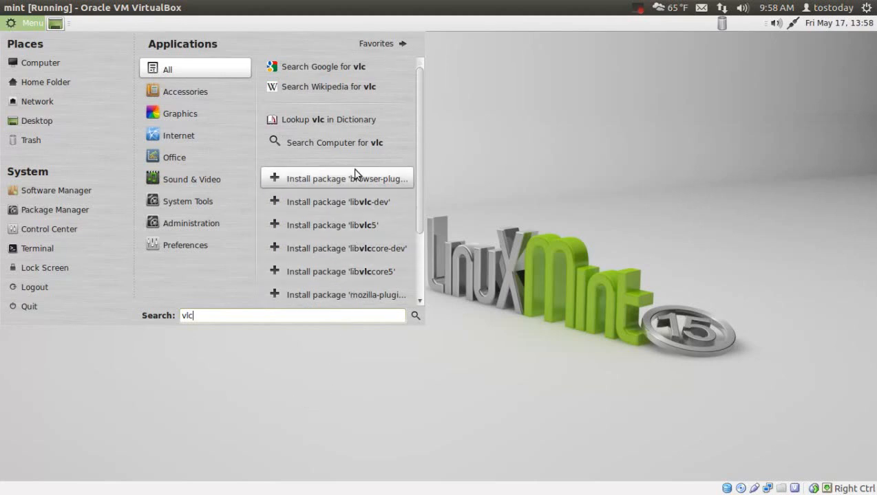
mouse_move(337, 201)
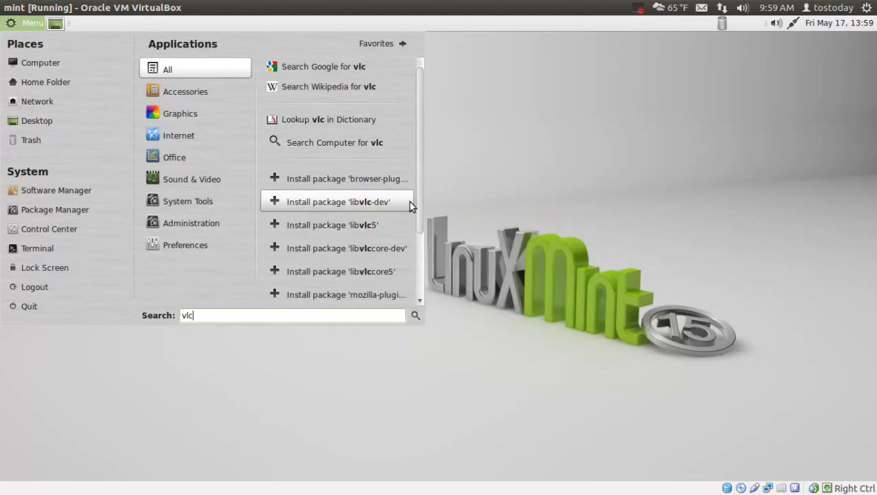
scroll("down", 3)
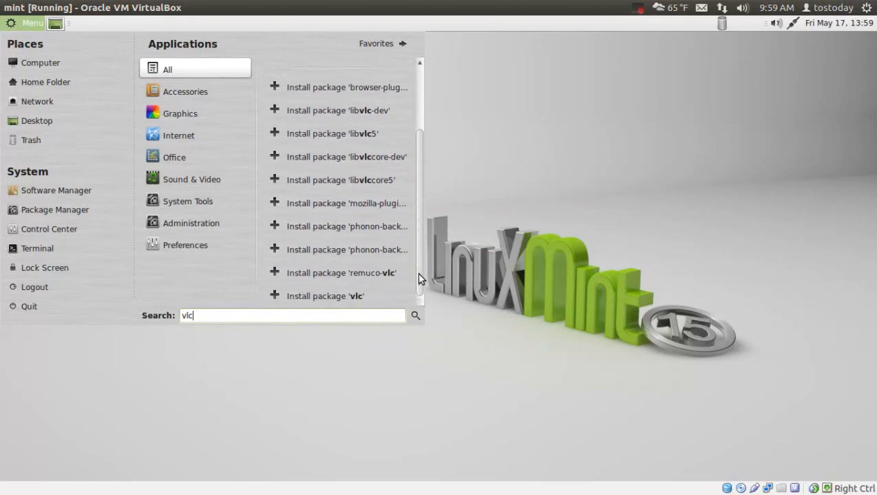
mouse_move(367, 296)
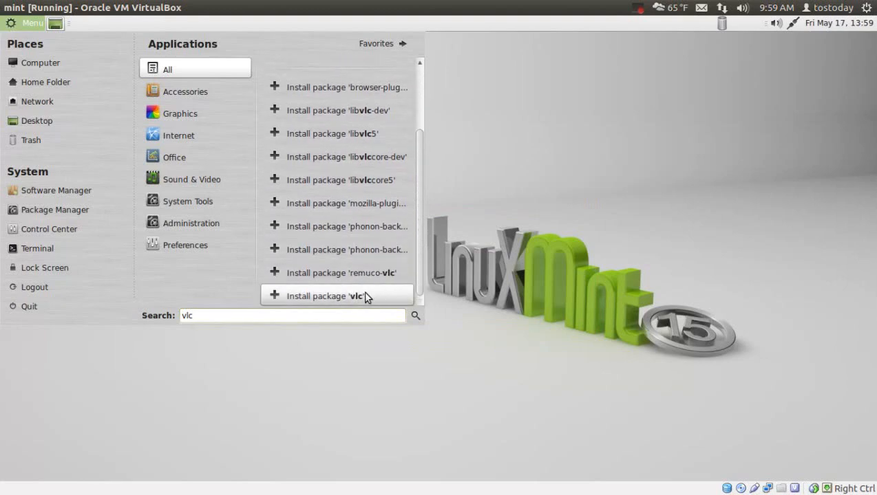
mouse_move(349, 296)
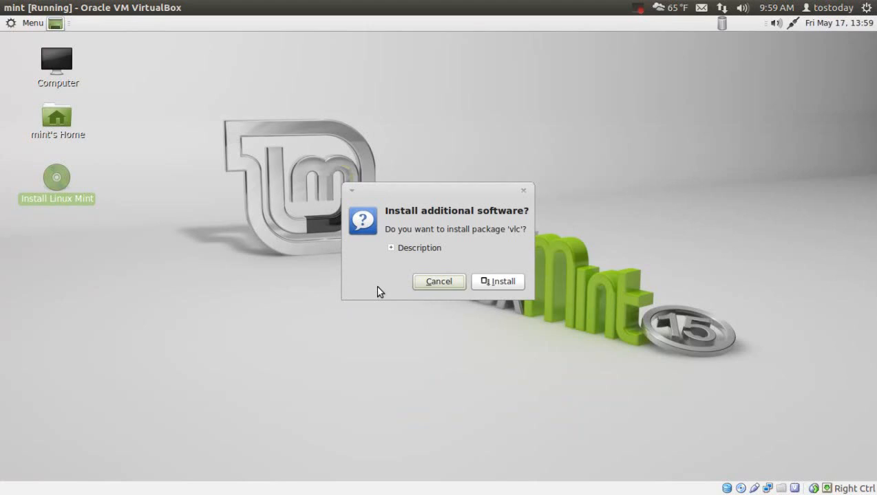
mouse_move(563, 245)
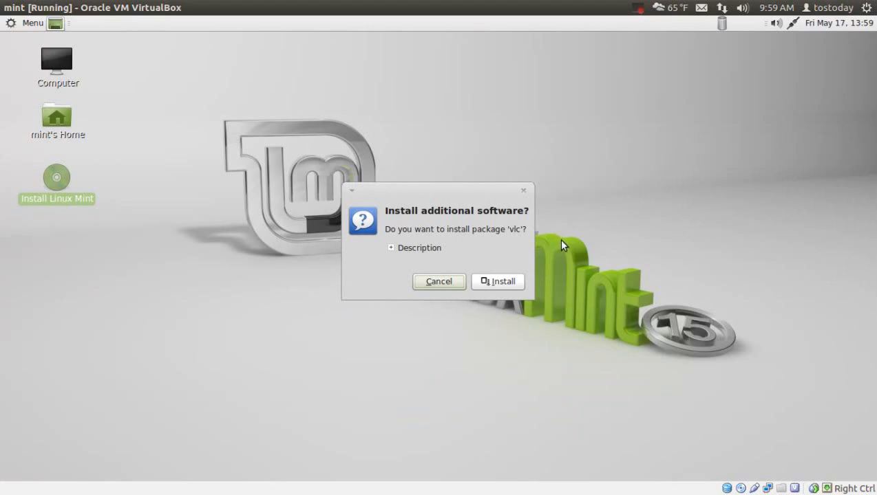
Cancel the prompt to install the 'vlc' package
left_click(439, 281)
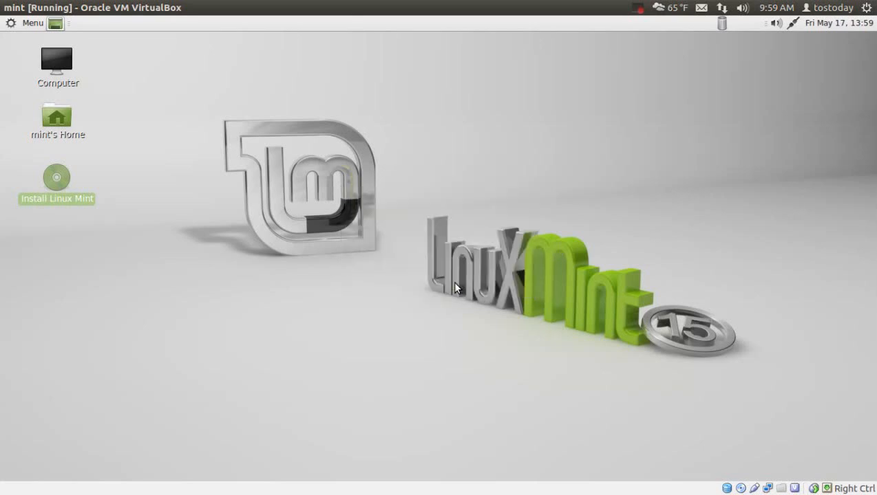
mouse_move(108, 90)
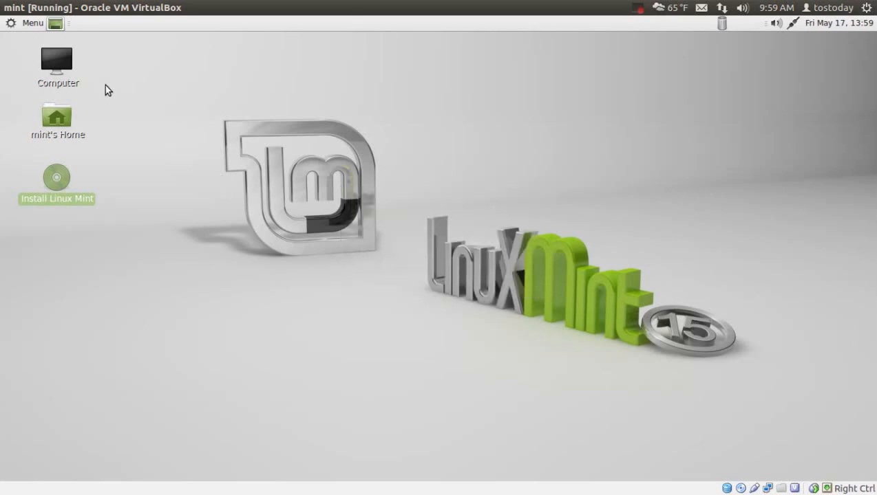
Open the Mint menu on its Favorites list
left_click(28, 23)
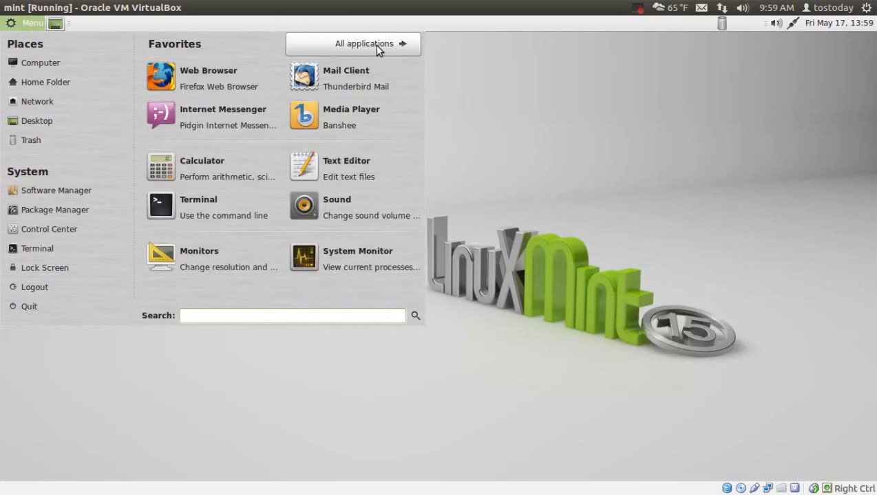
mouse_move(430, 234)
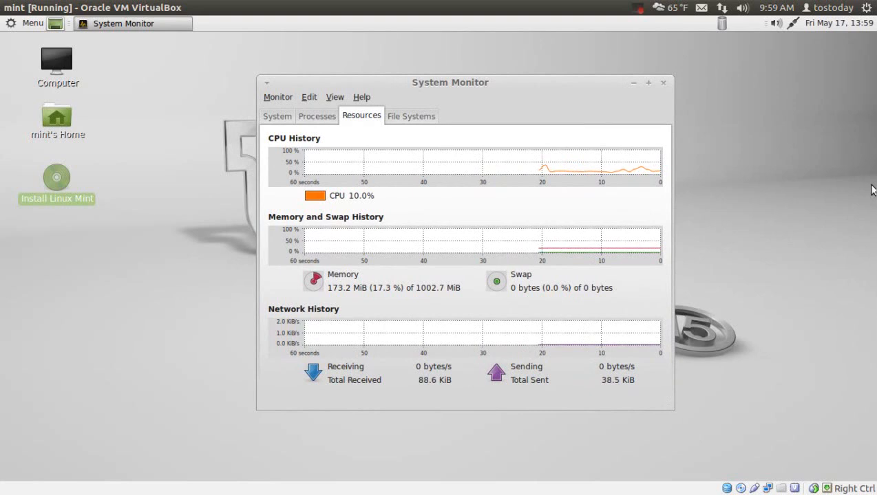
mouse_move(859, 187)
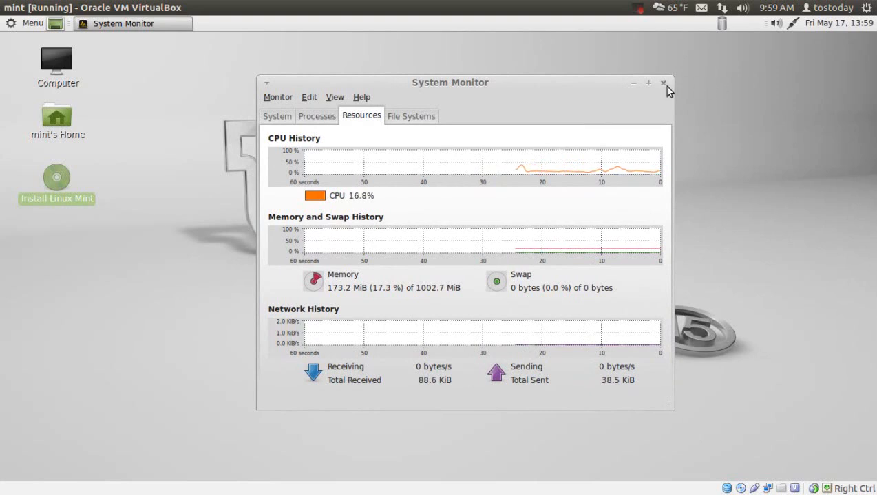
Close System Monitor after viewing its CPU, memory and network graphs
left_click(664, 83)
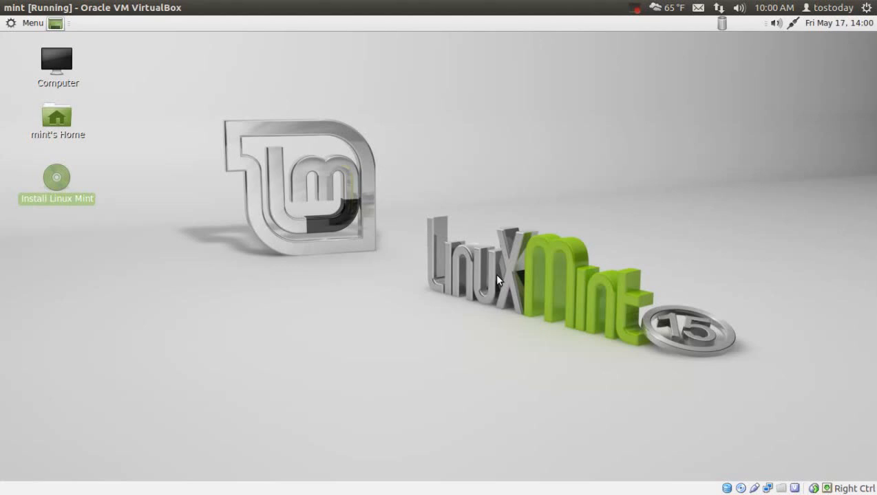
mouse_move(433, 119)
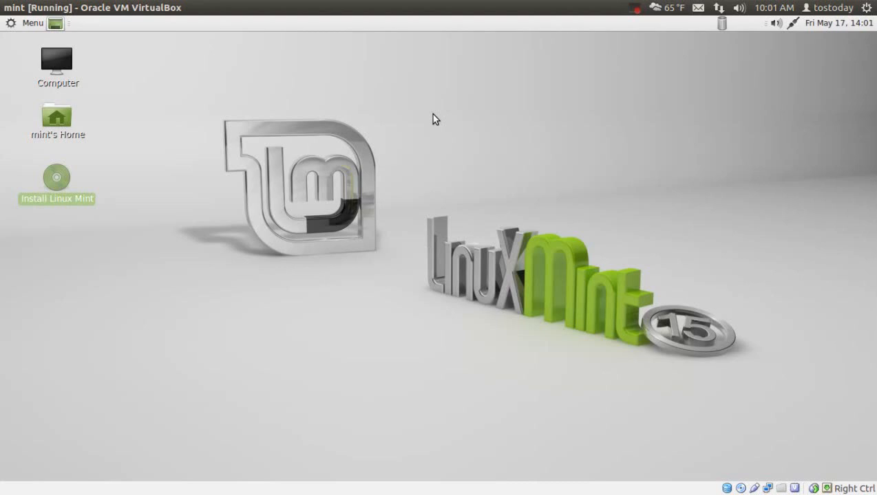
left_click(27, 22)
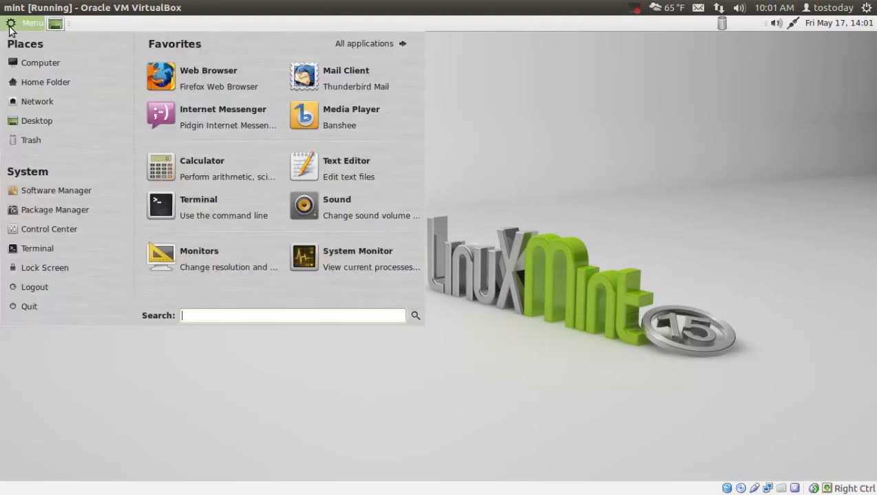
left_click(27, 22)
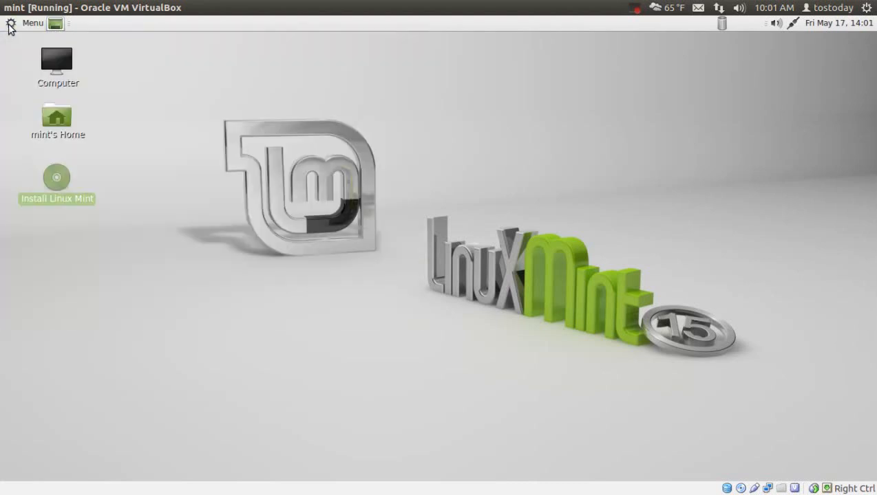
mouse_move(584, 250)
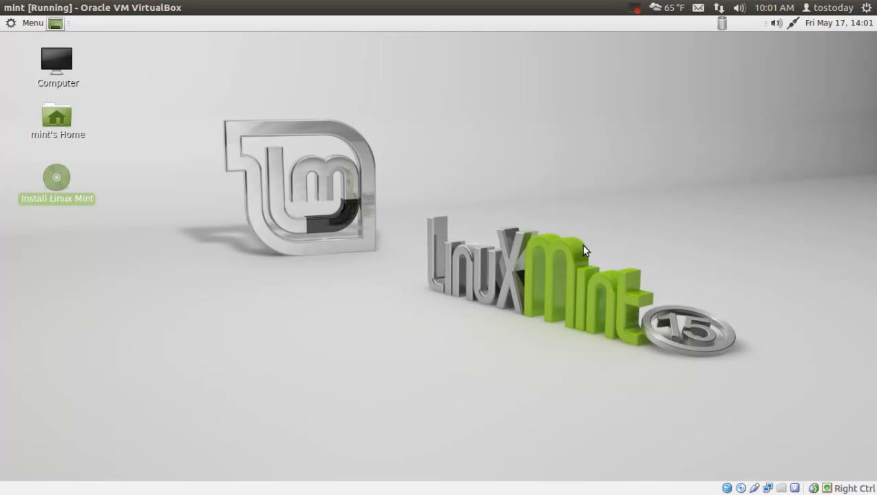